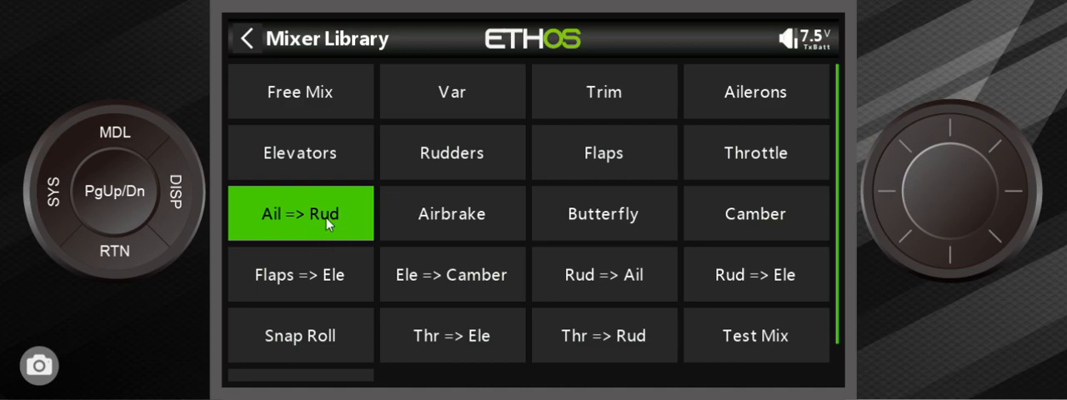
mouse_move(363, 240)
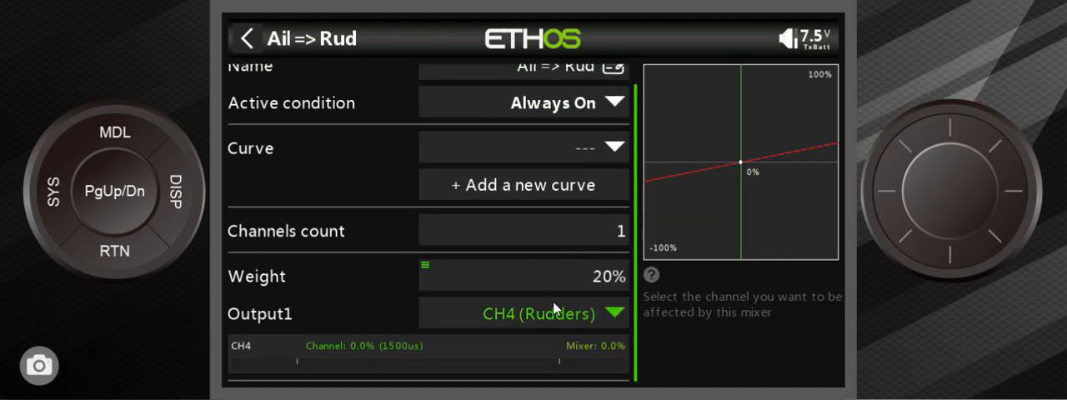
mouse_move(563, 328)
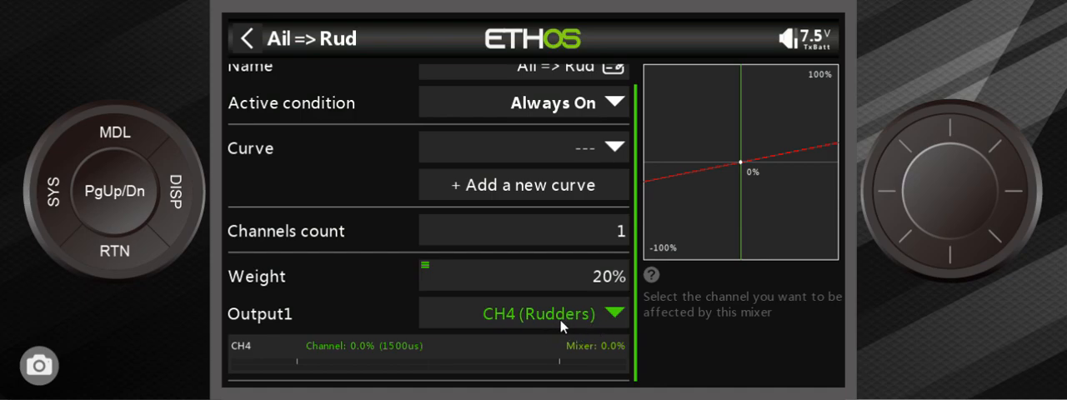
mouse_move(583, 274)
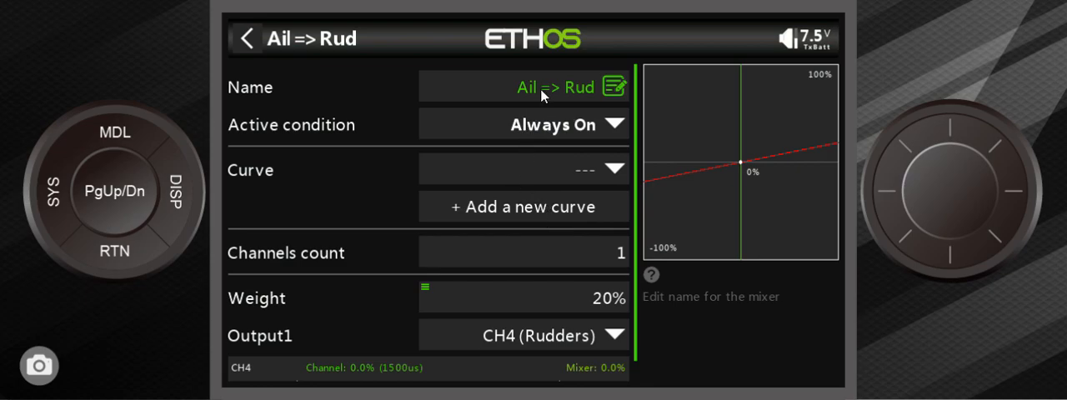
mouse_move(542, 160)
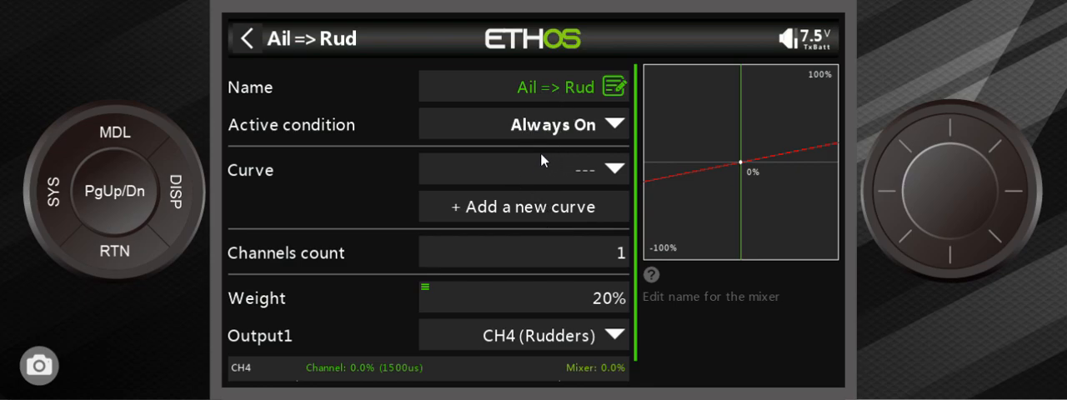
mouse_move(548, 211)
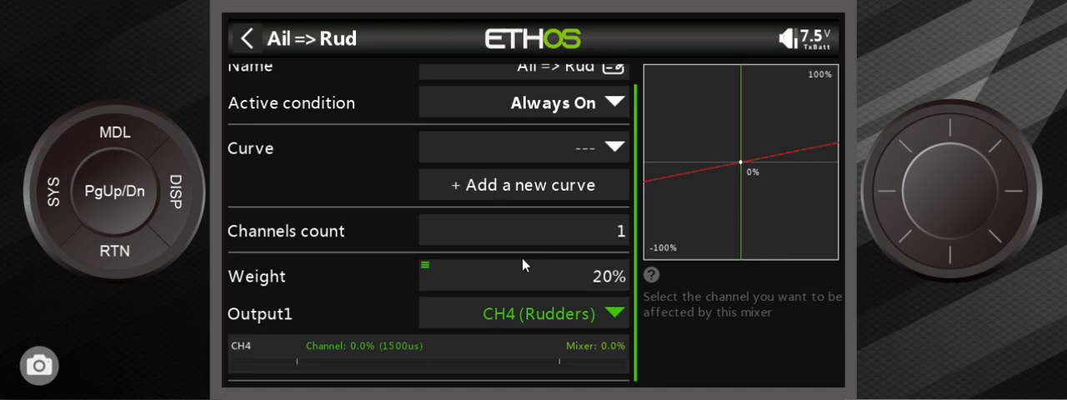
scroll(up, 3)
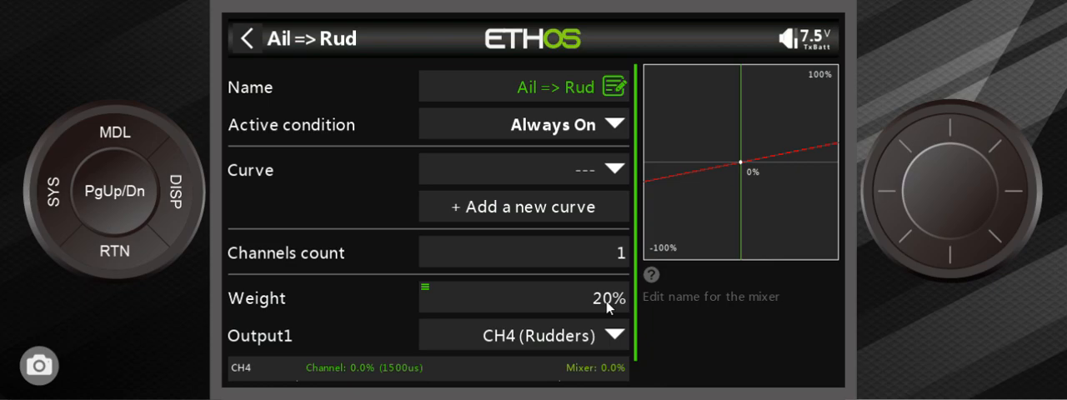
mouse_move(559, 317)
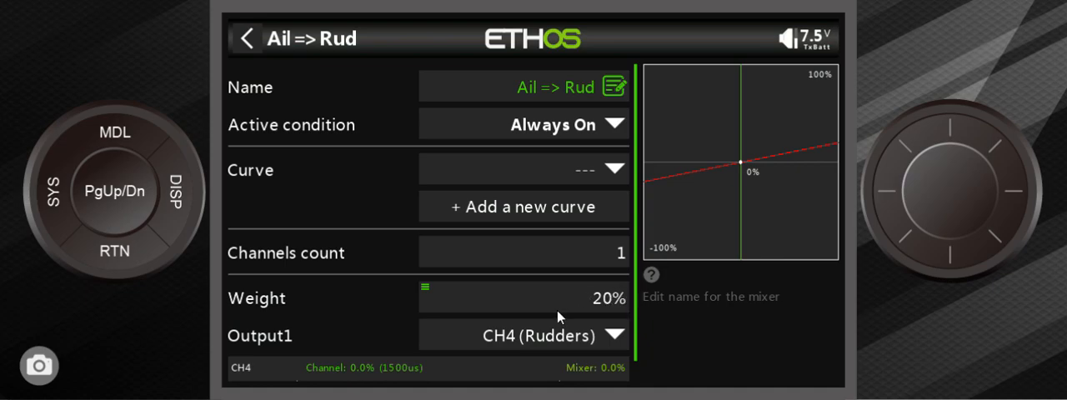
mouse_move(632, 299)
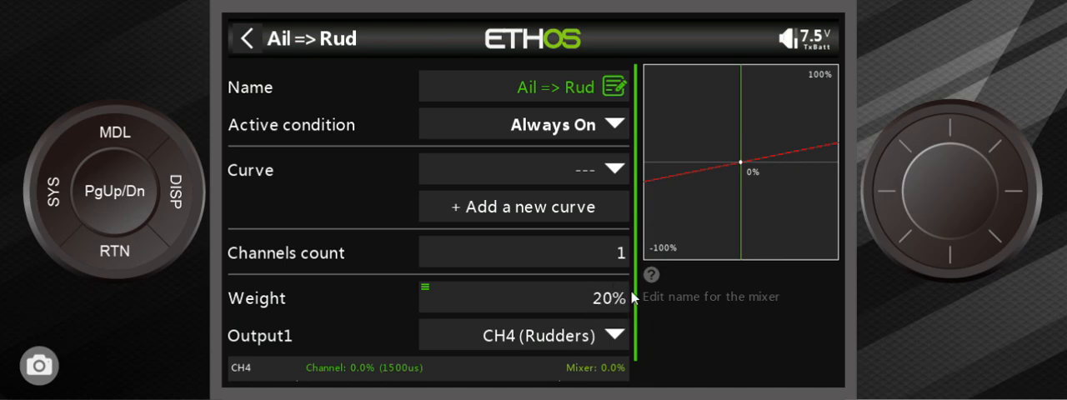
mouse_move(608, 338)
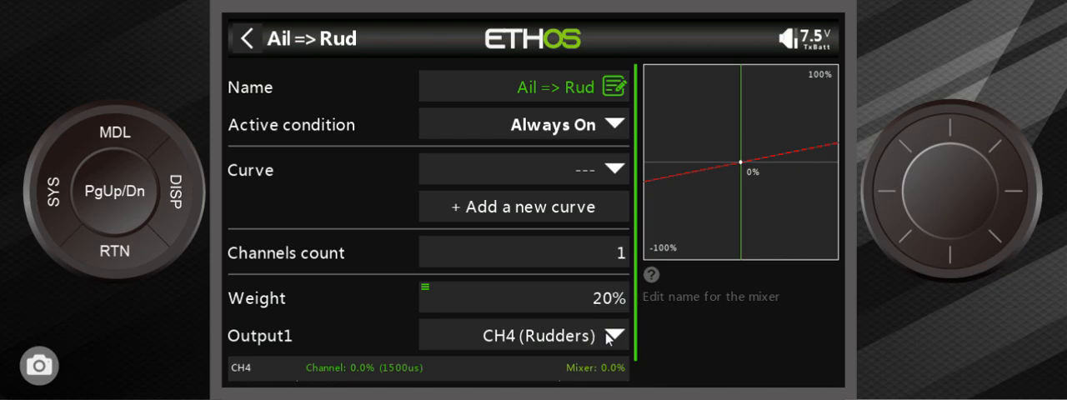
mouse_move(614, 279)
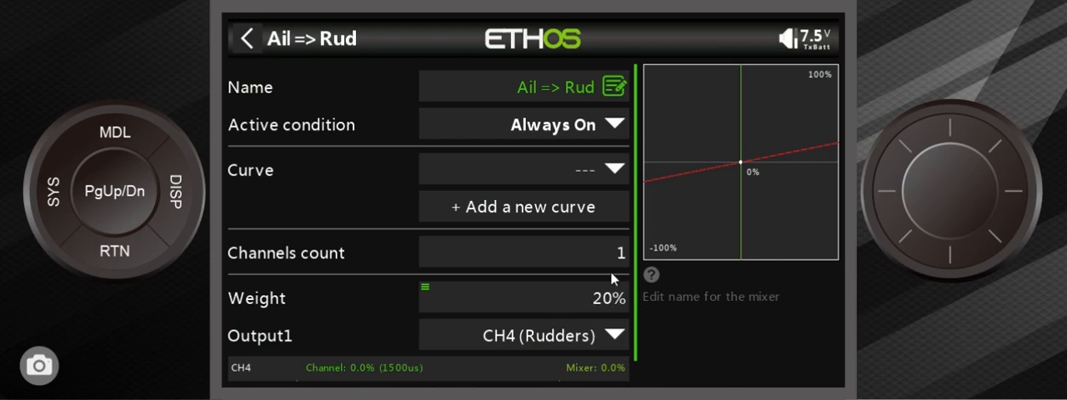
mouse_move(538, 136)
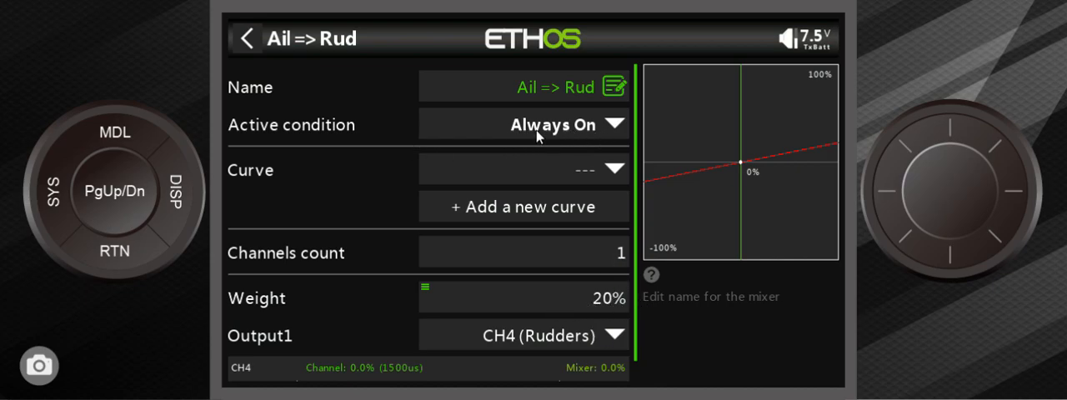
mouse_move(574, 139)
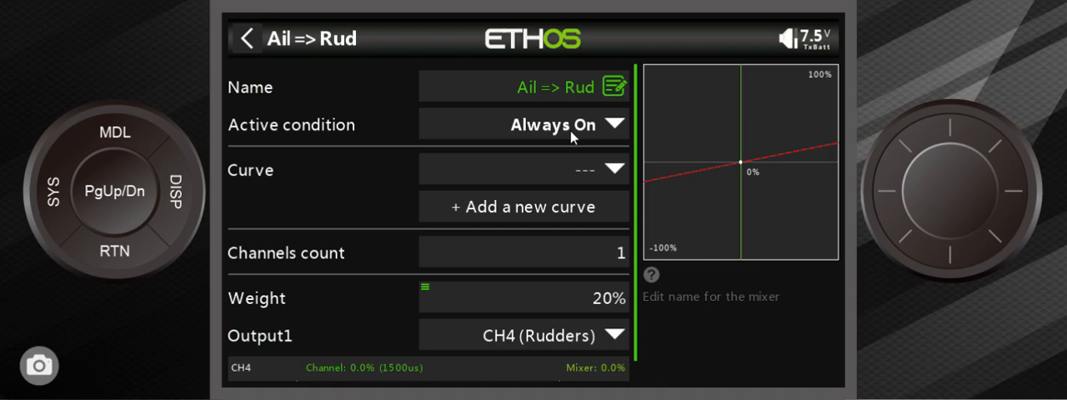
mouse_move(607, 308)
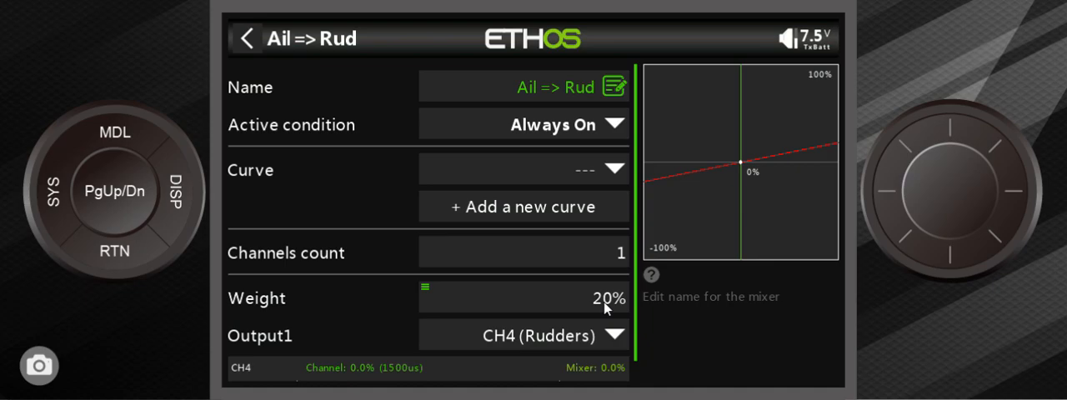
click(524, 298)
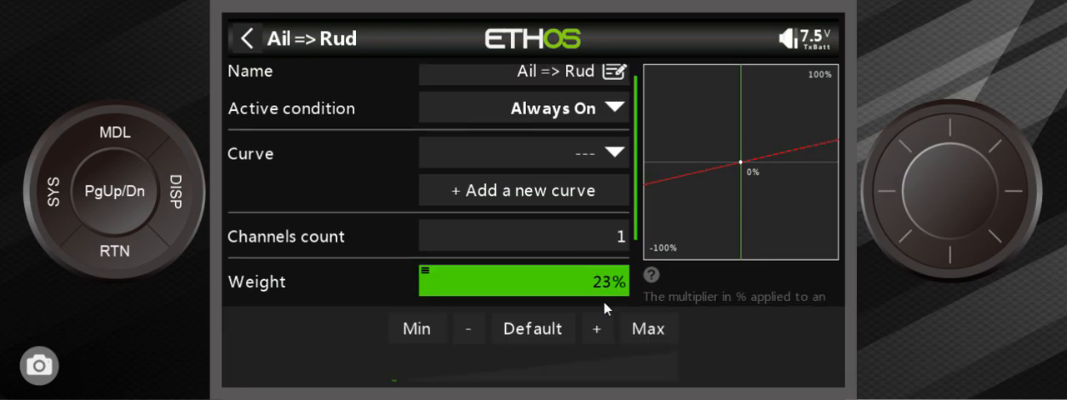
click(468, 327)
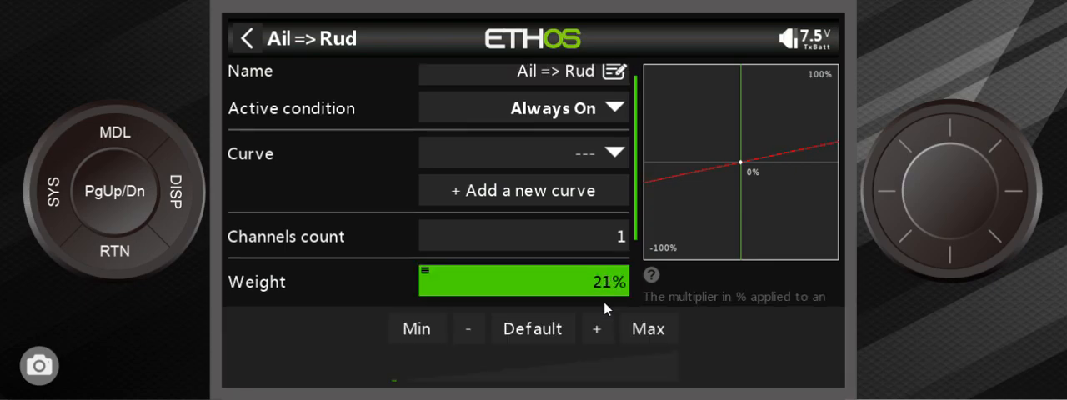
click(469, 328)
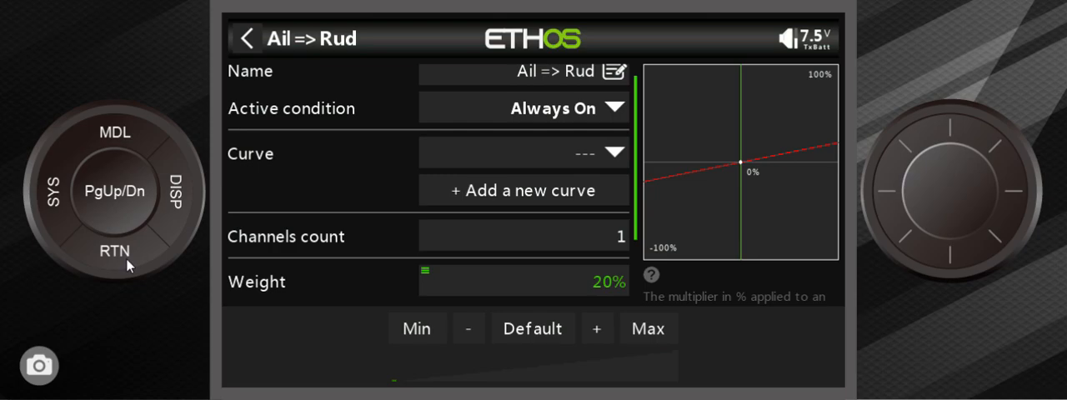
scroll(down, 3)
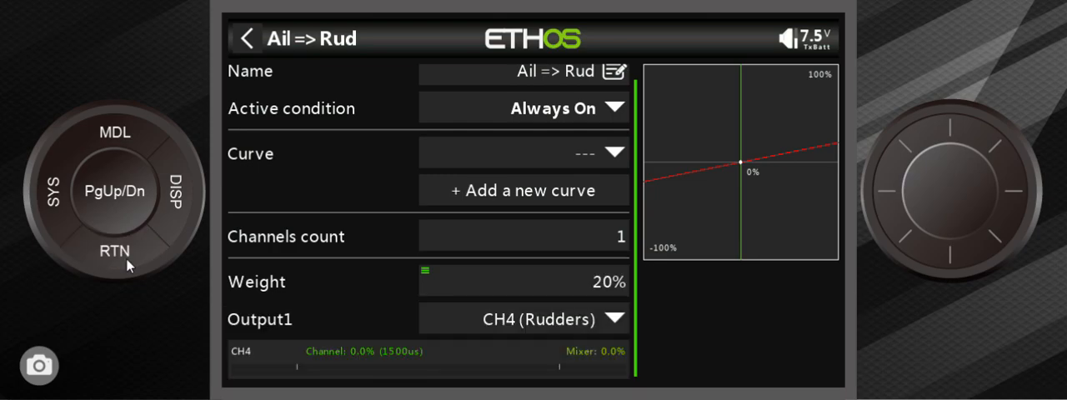
- Back in the mixer list, delete the second, duplicate Ail => Rud mix
click(246, 39)
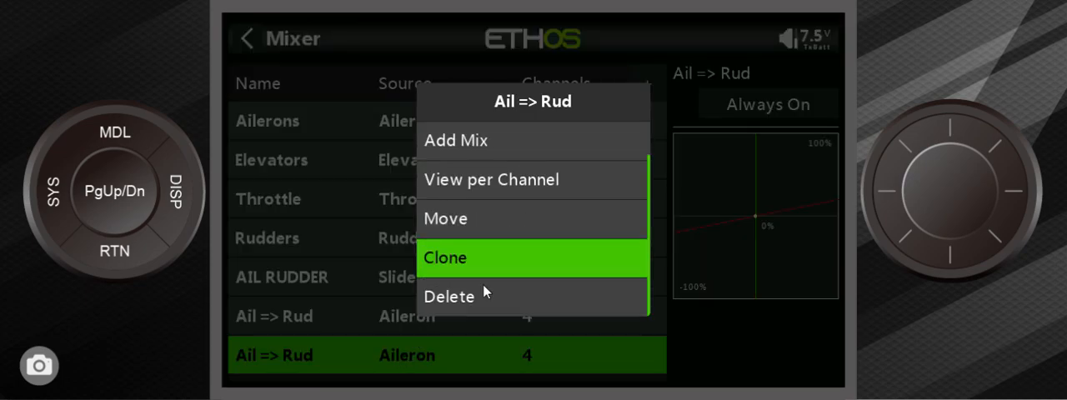
click(449, 296)
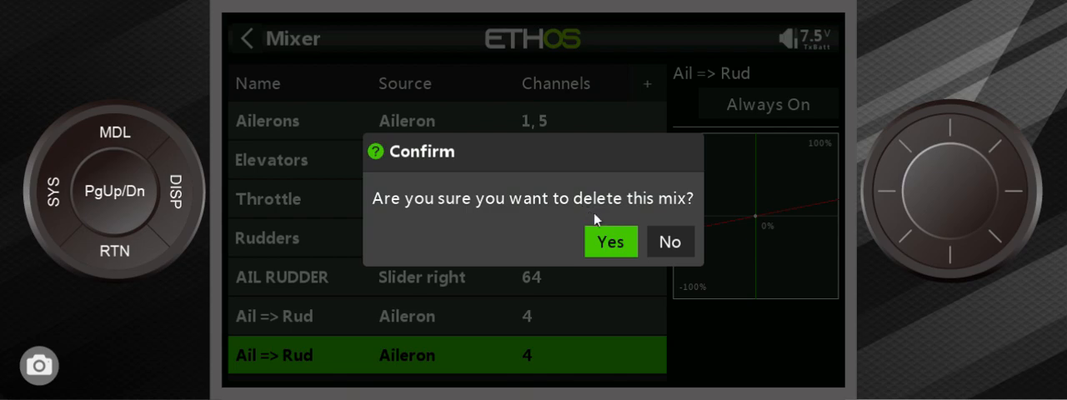
click(611, 241)
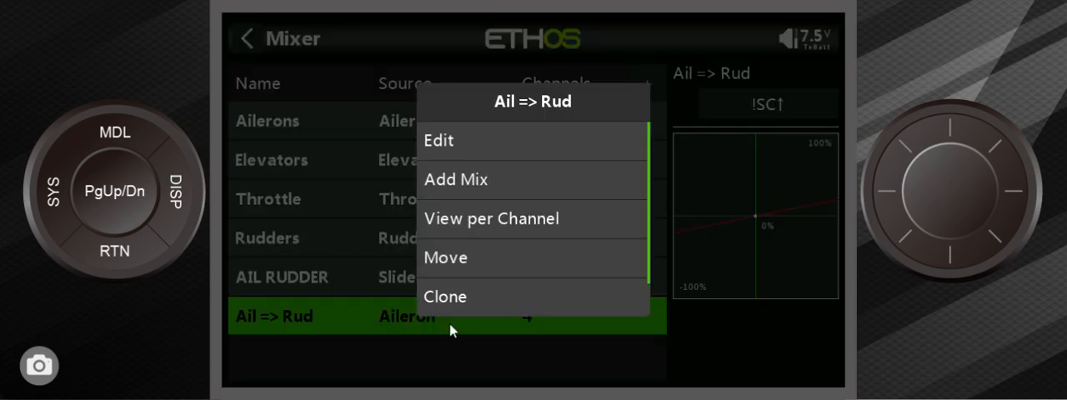
- Open the settings of the remaining Ail => Rud mix
click(438, 140)
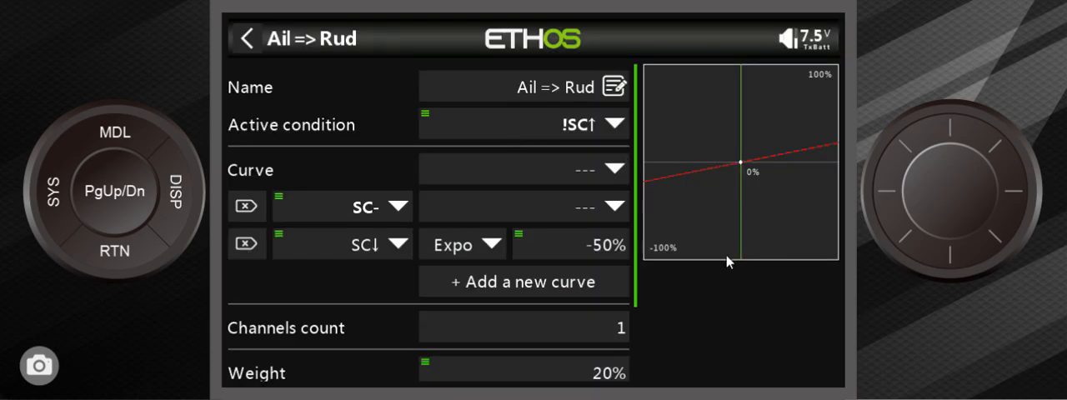
mouse_move(613, 154)
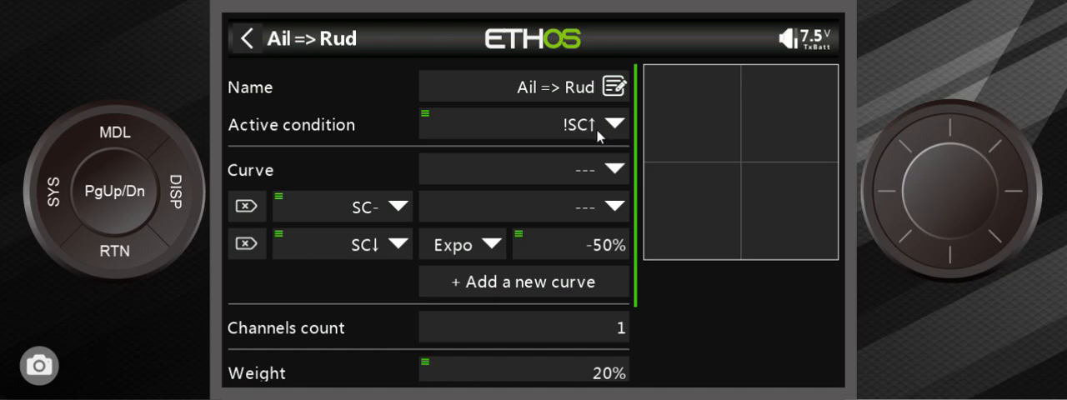
mouse_move(317, 133)
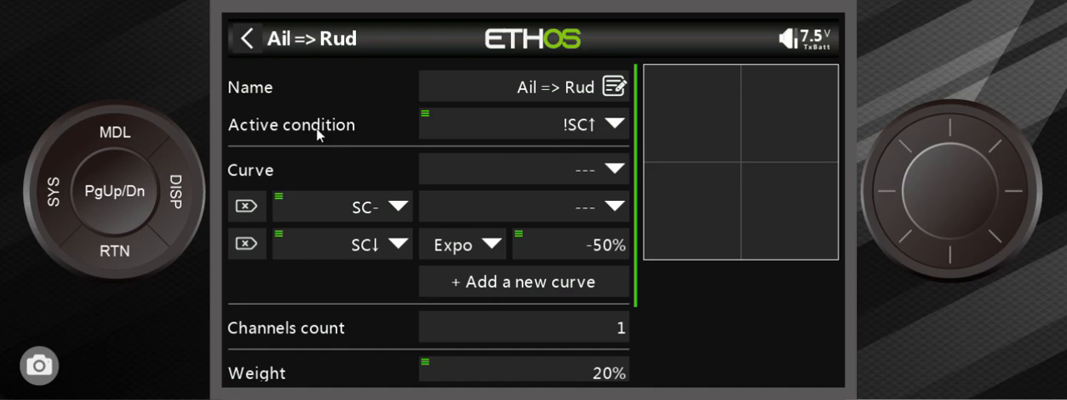
mouse_move(567, 143)
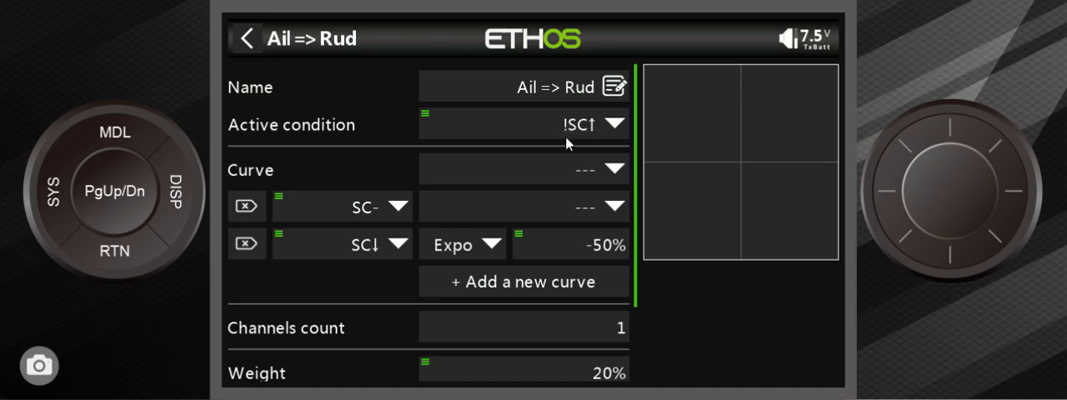
mouse_move(366, 154)
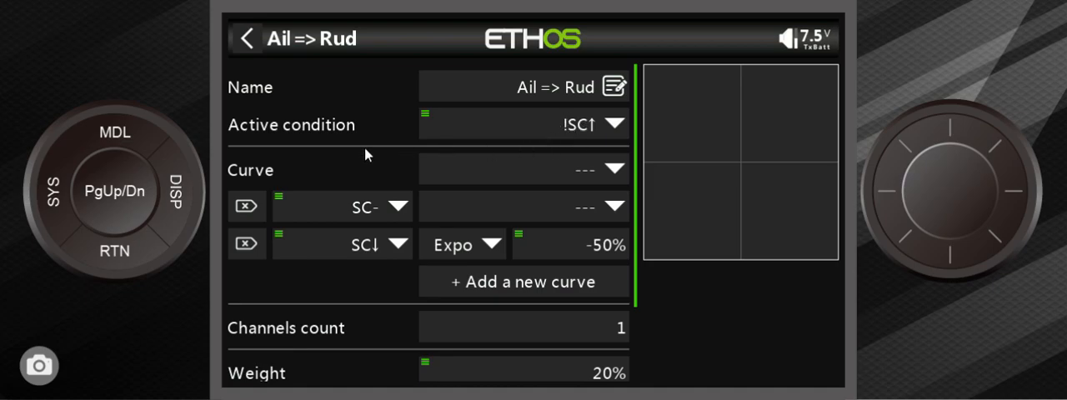
mouse_move(559, 135)
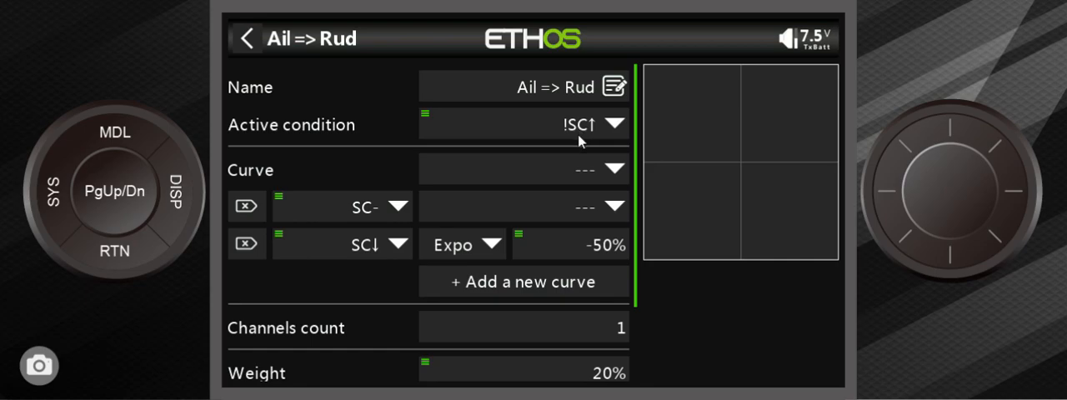
mouse_move(757, 165)
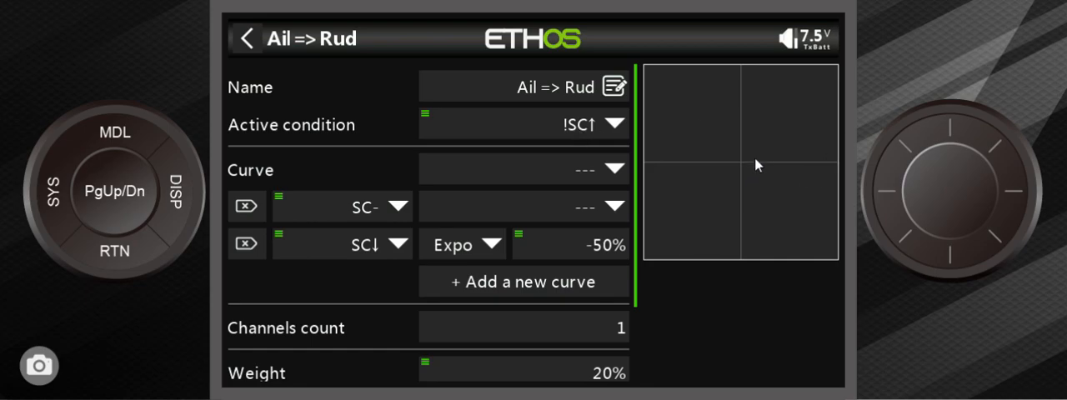
mouse_move(698, 170)
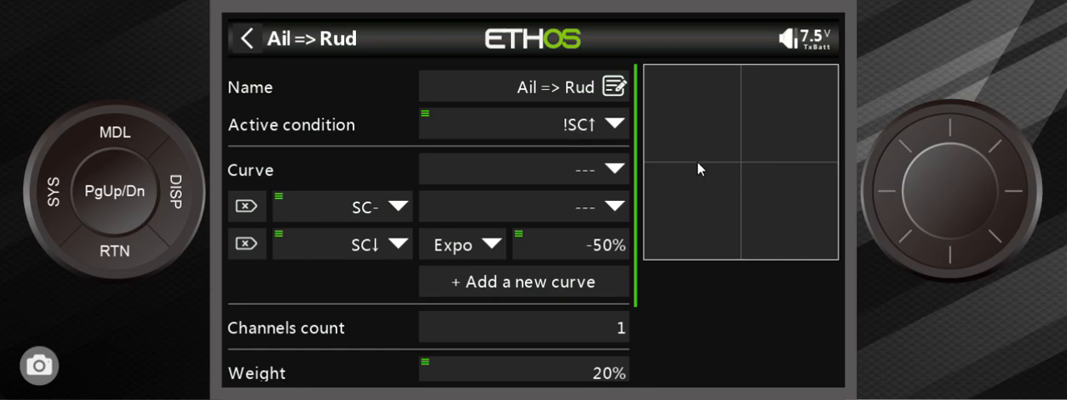
mouse_move(690, 163)
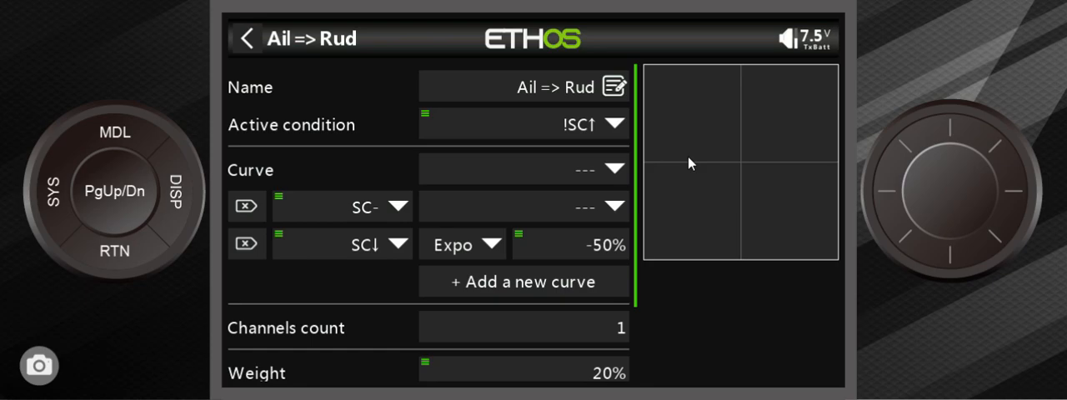
mouse_move(594, 200)
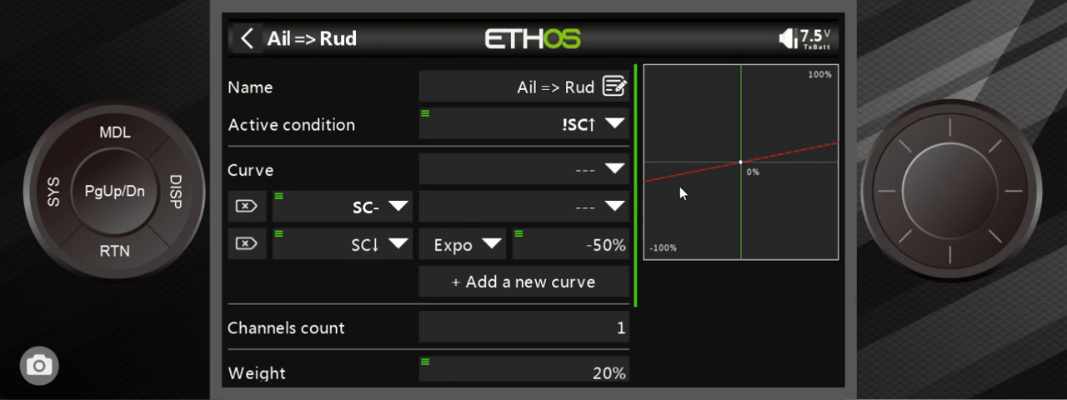
mouse_move(664, 192)
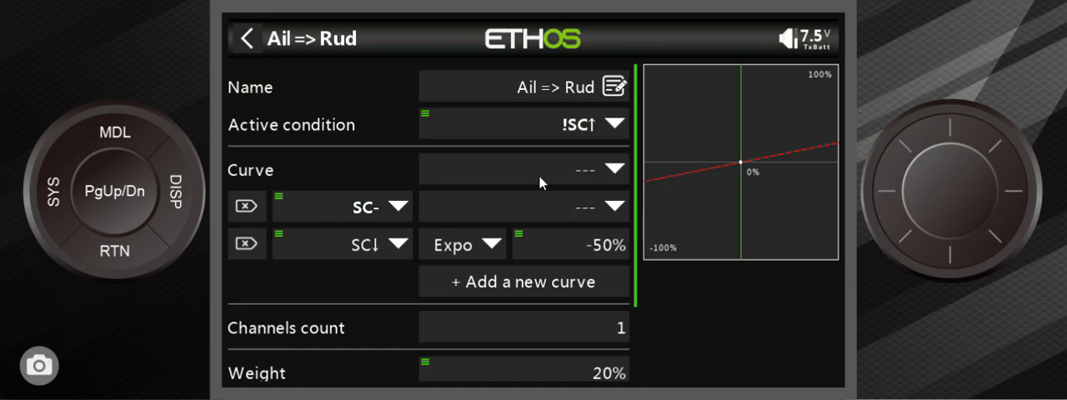
mouse_move(508, 119)
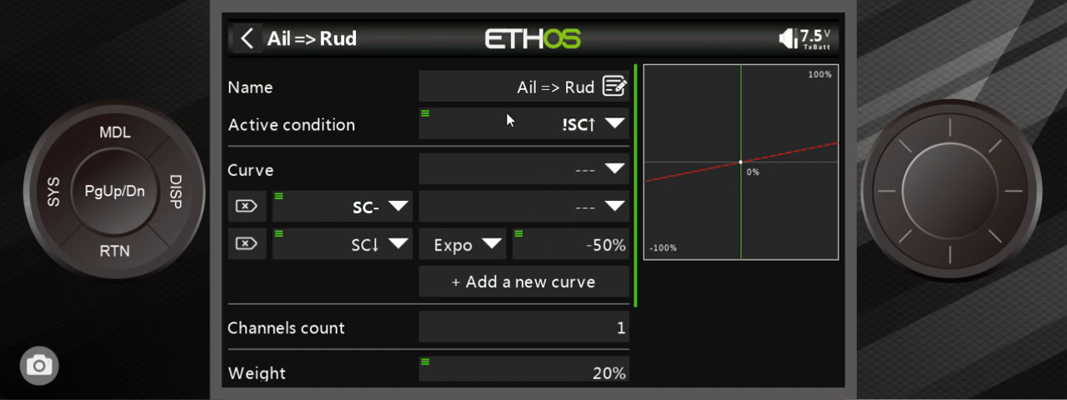
mouse_move(631, 296)
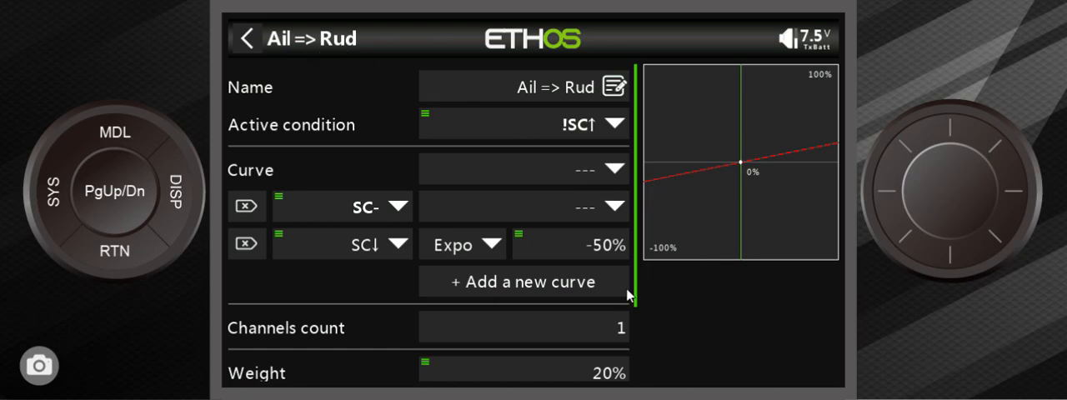
mouse_move(600, 217)
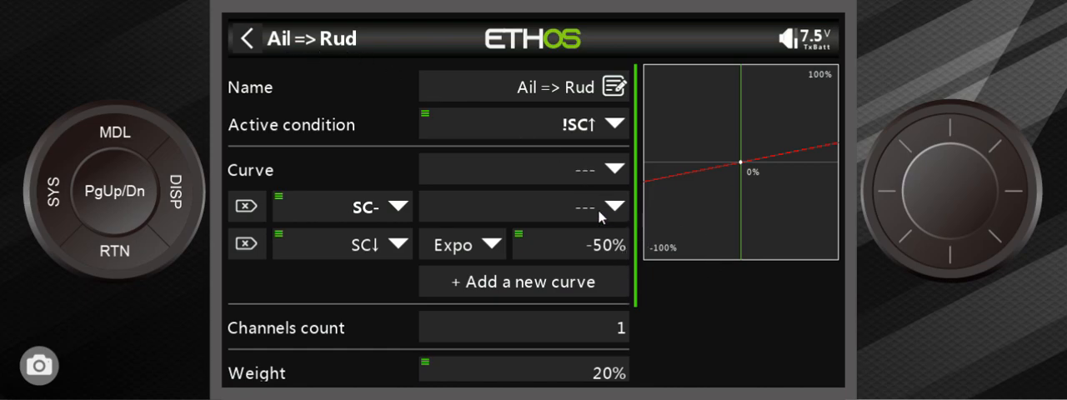
mouse_move(588, 229)
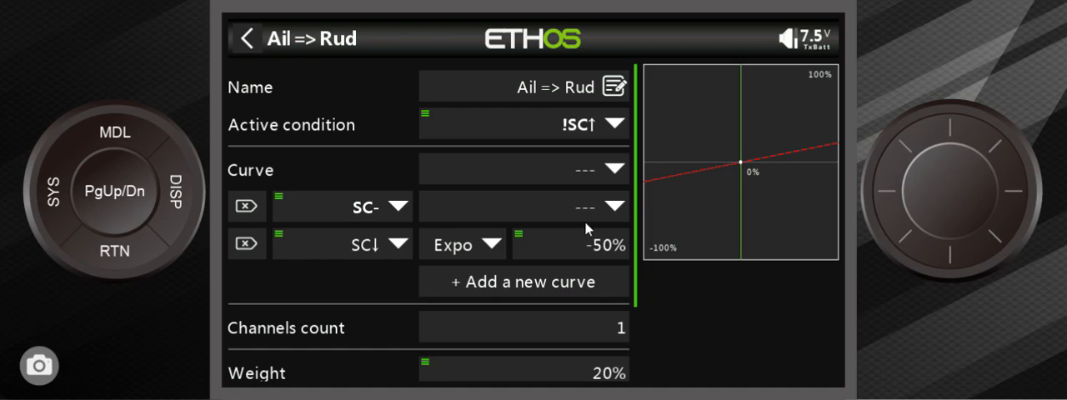
mouse_move(605, 228)
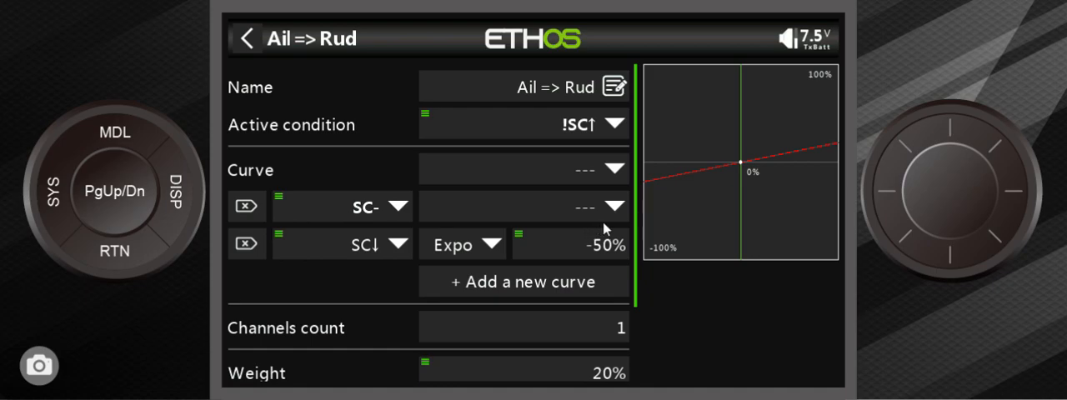
mouse_move(610, 211)
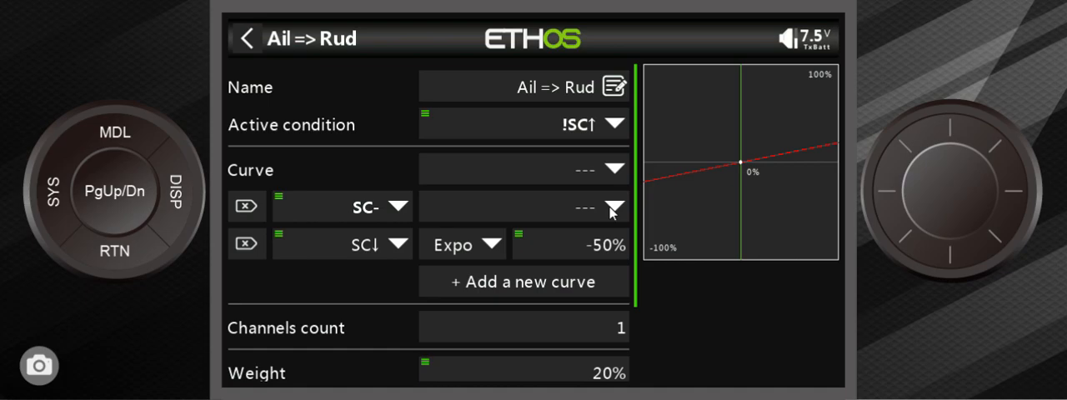
mouse_move(908, 99)
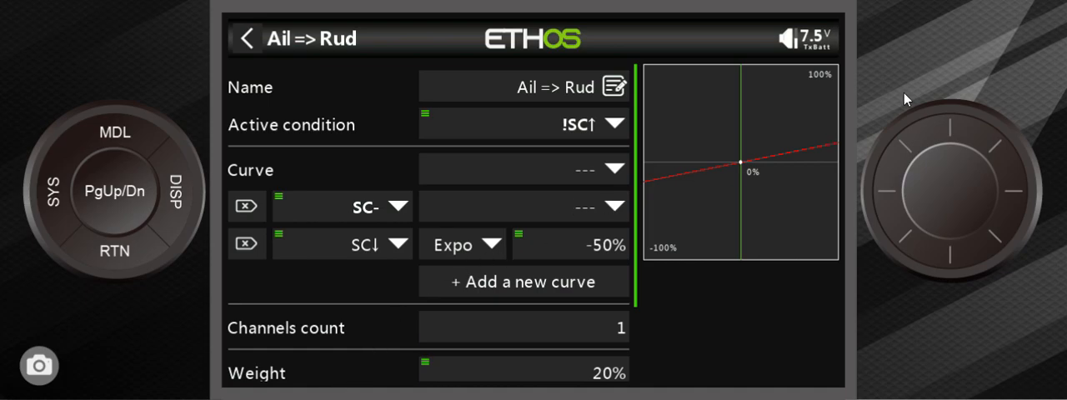
mouse_move(744, 168)
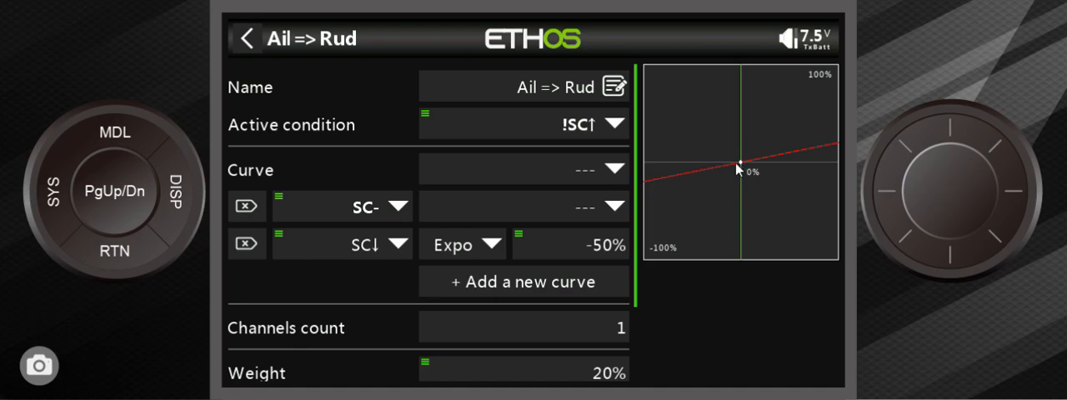
mouse_move(711, 175)
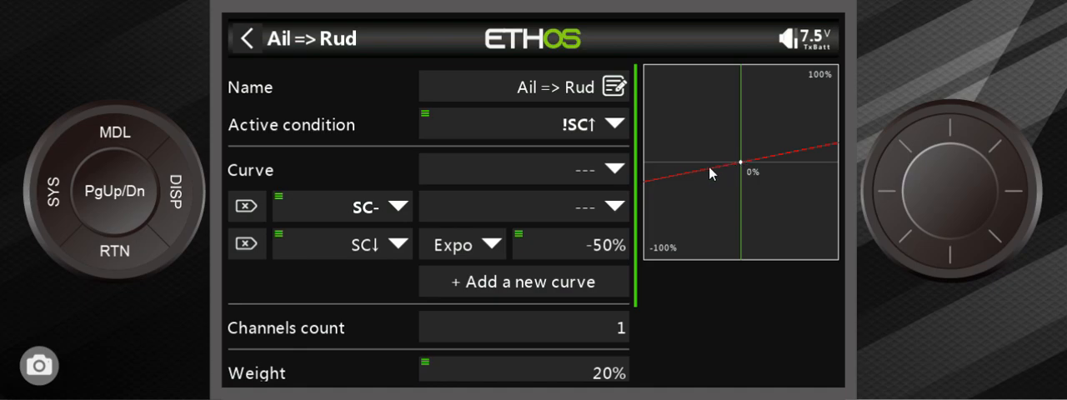
mouse_move(742, 167)
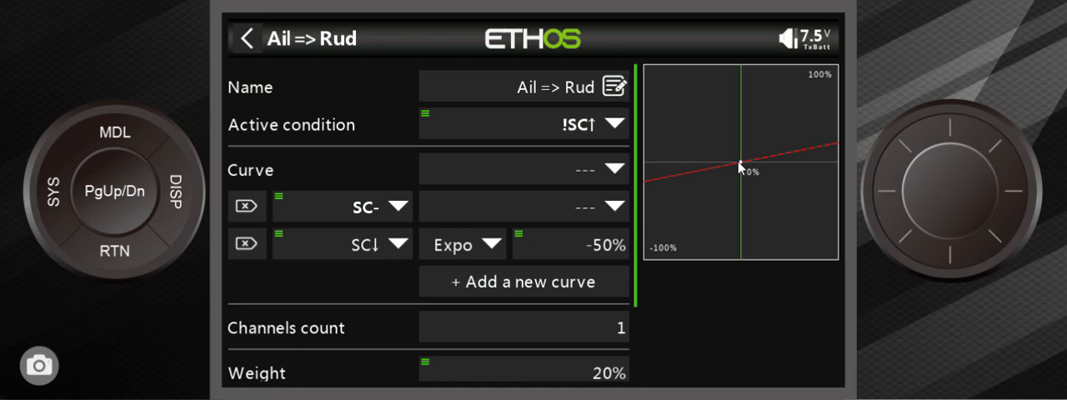
mouse_move(738, 172)
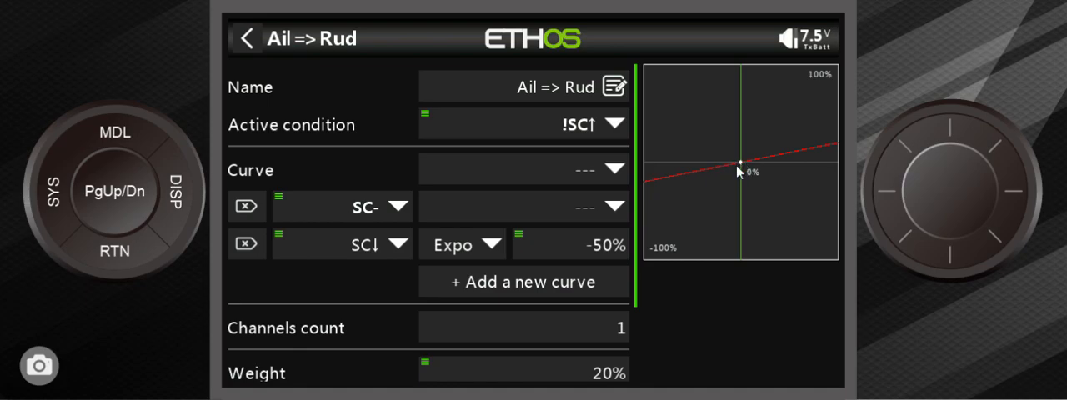
mouse_move(693, 195)
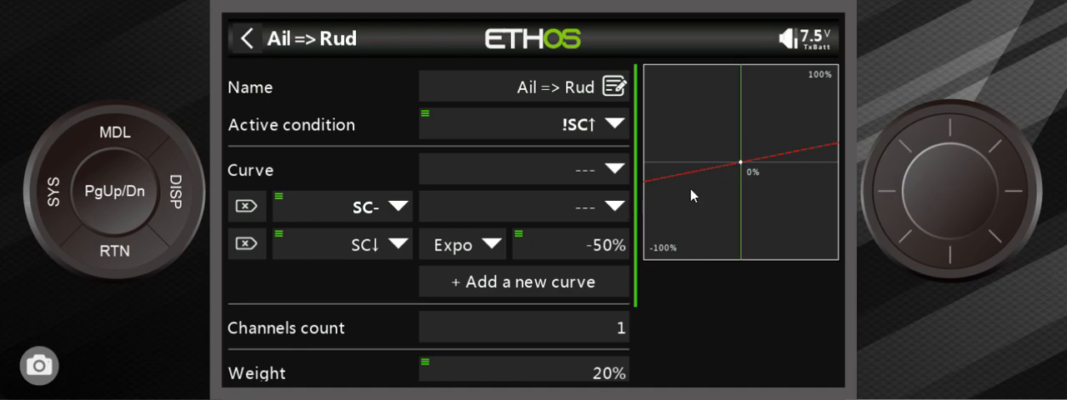
mouse_move(727, 180)
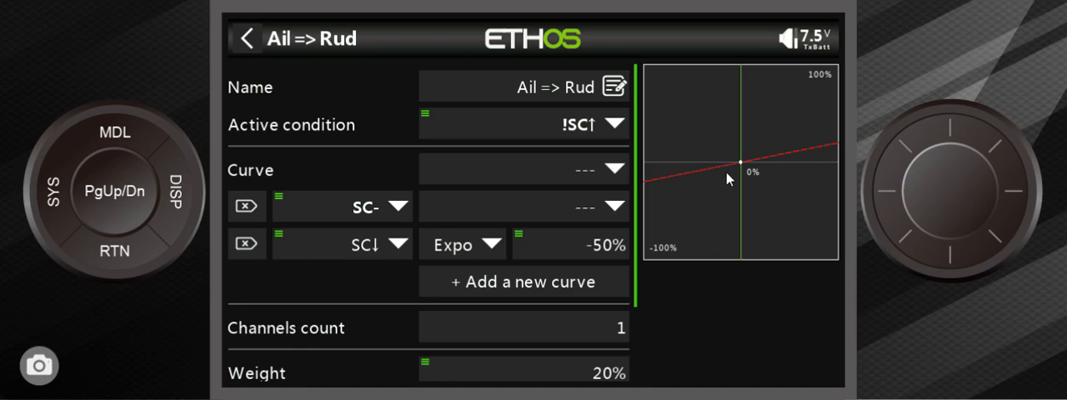
mouse_move(845, 156)
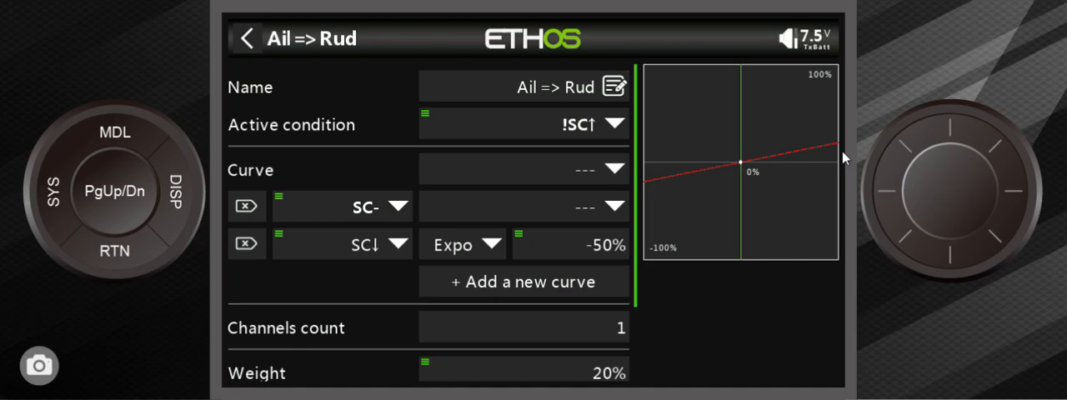
mouse_move(732, 167)
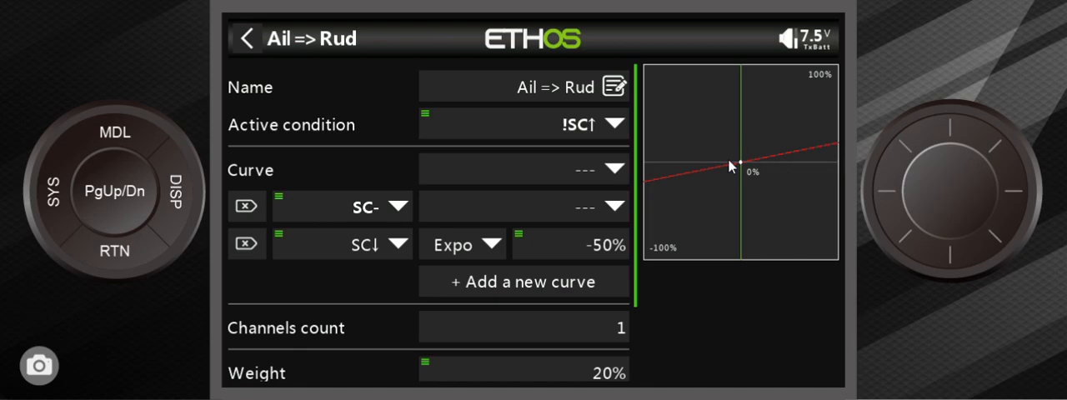
mouse_move(695, 173)
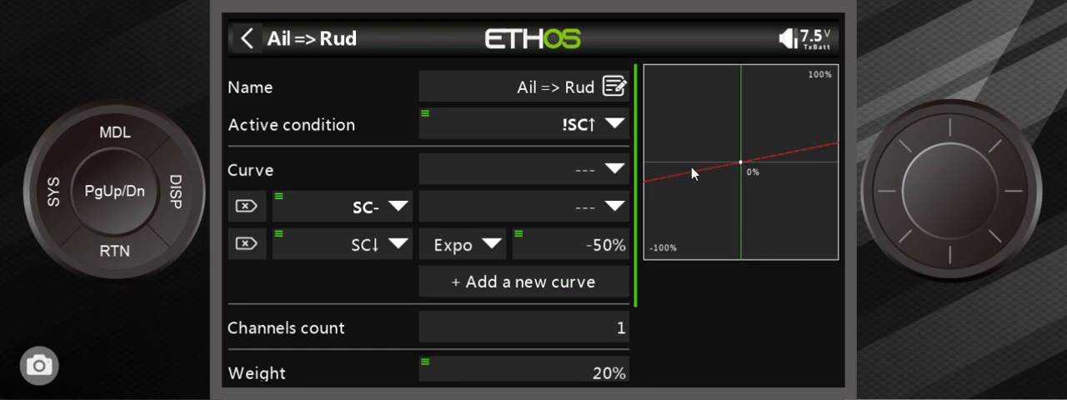
mouse_move(690, 175)
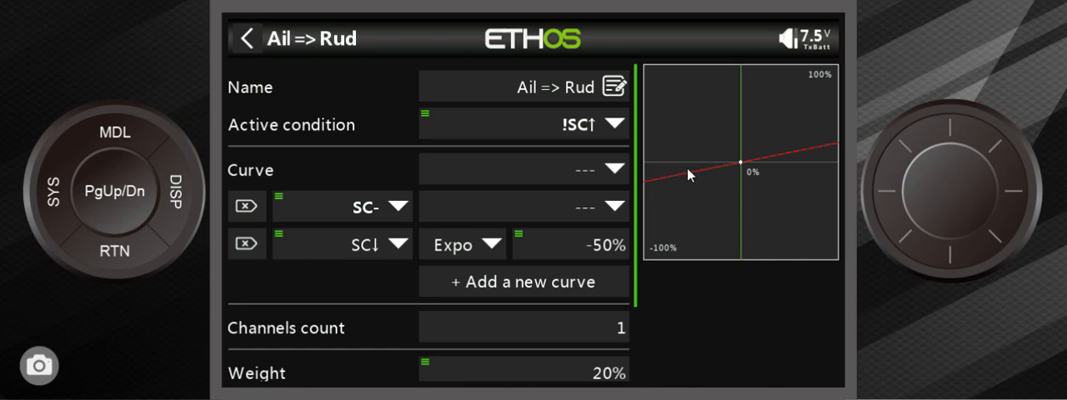
mouse_move(654, 185)
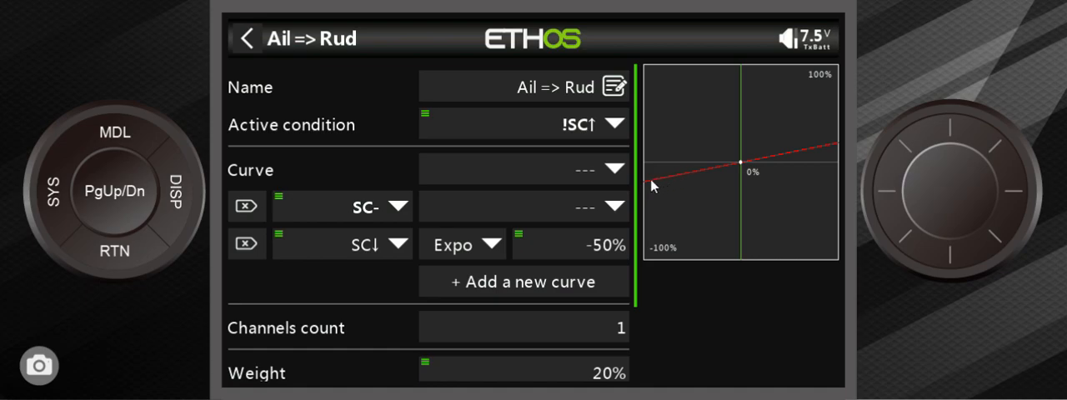
mouse_move(686, 185)
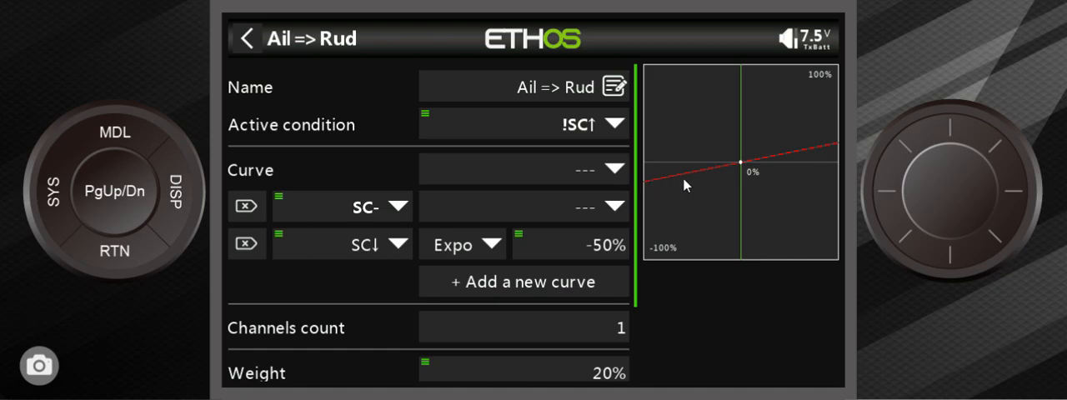
mouse_move(751, 173)
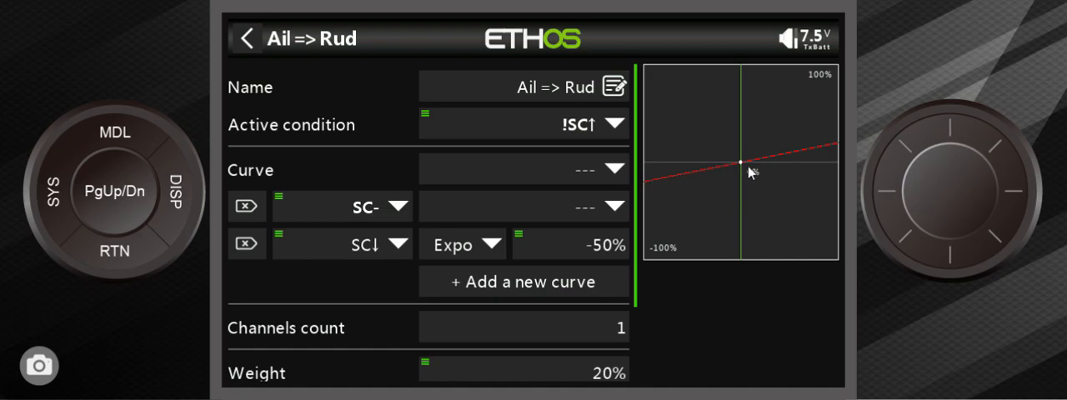
mouse_move(748, 172)
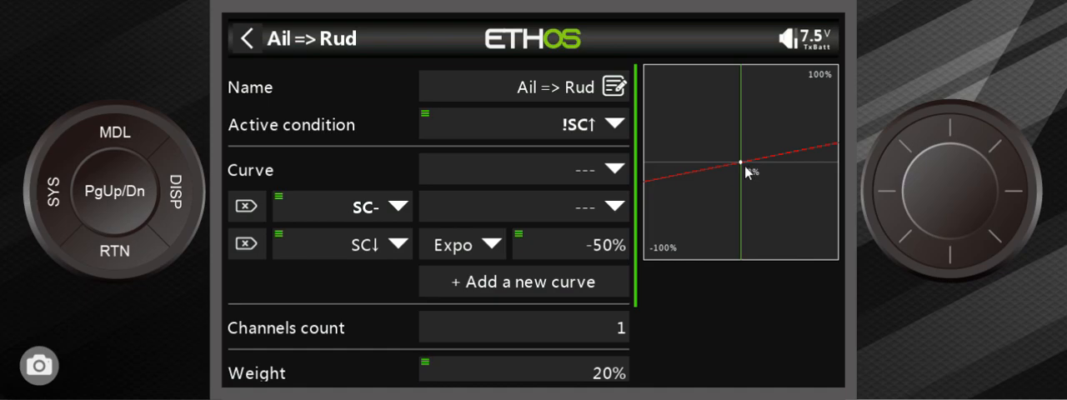
mouse_move(663, 185)
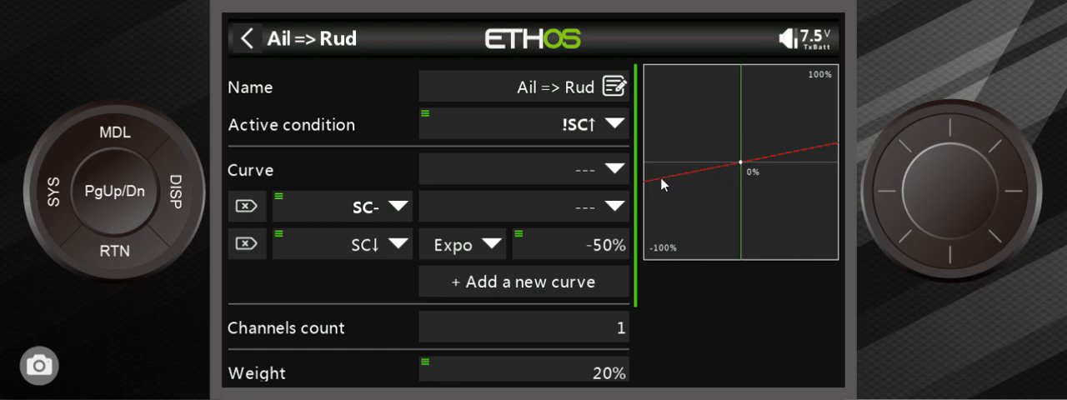
mouse_move(702, 177)
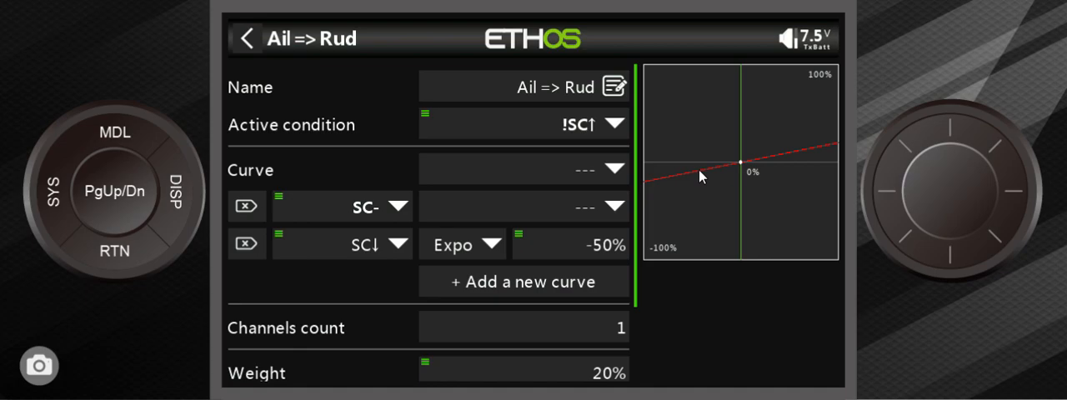
mouse_move(549, 287)
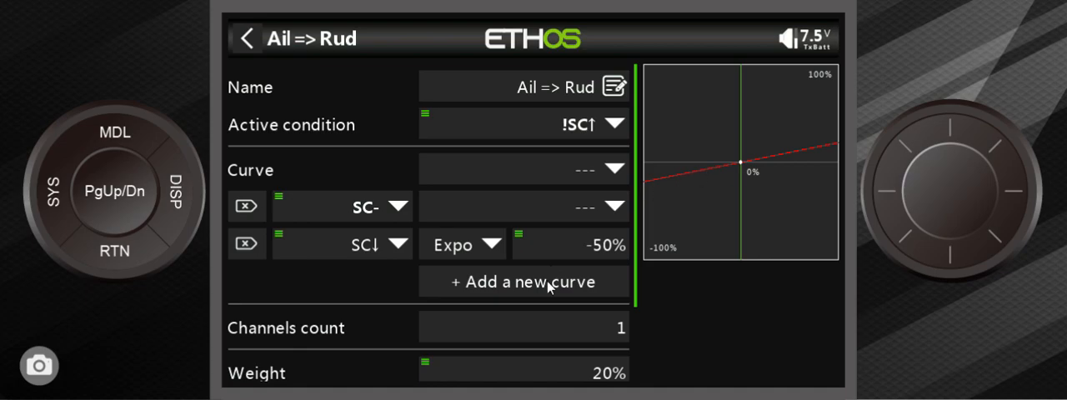
mouse_move(592, 366)
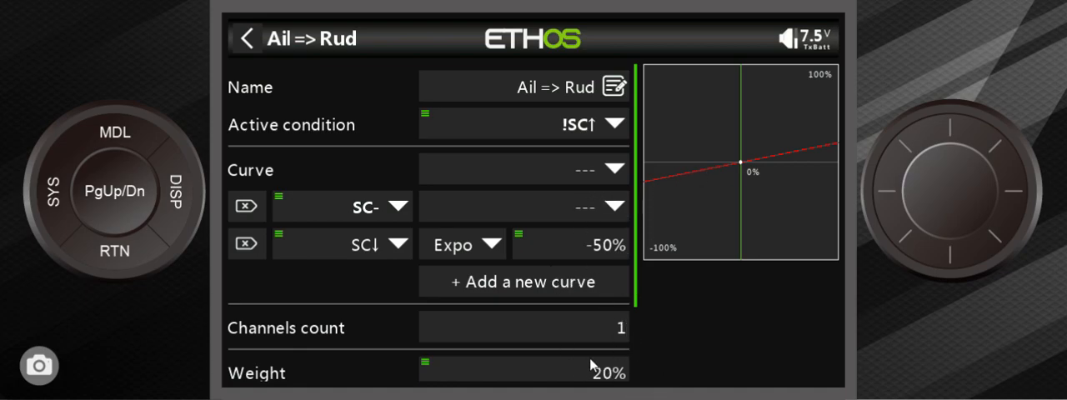
mouse_move(677, 275)
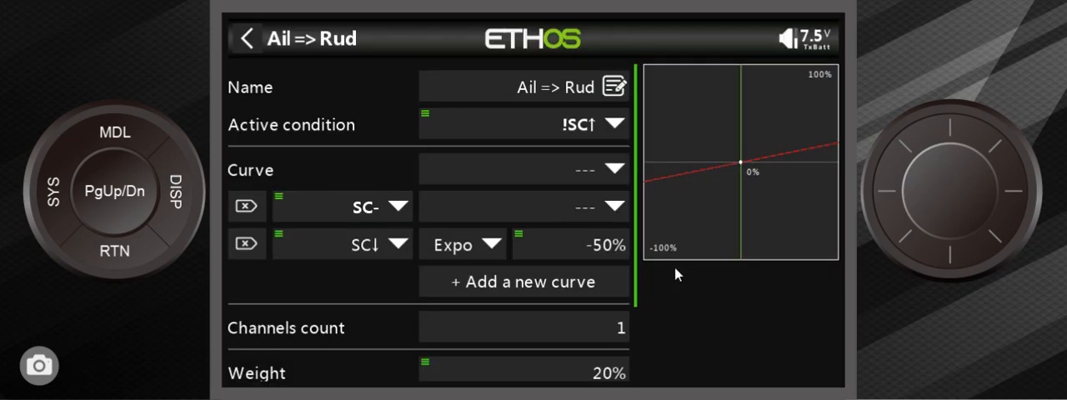
mouse_move(619, 267)
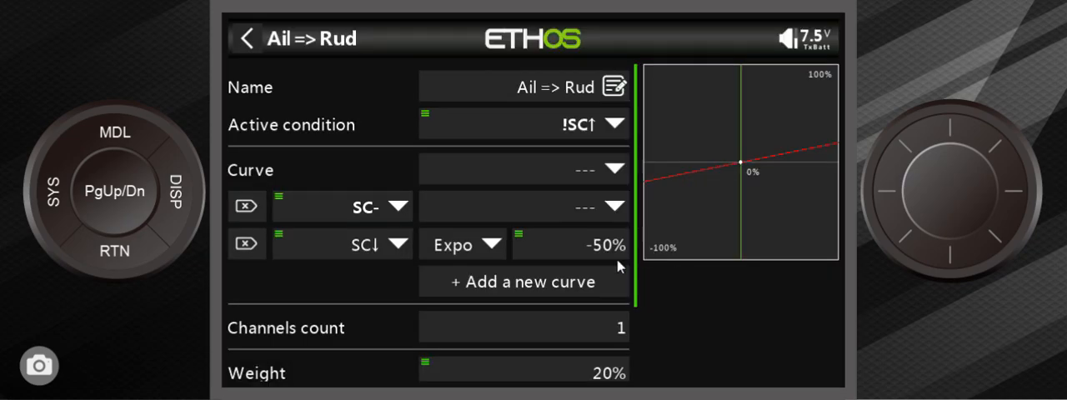
mouse_move(582, 231)
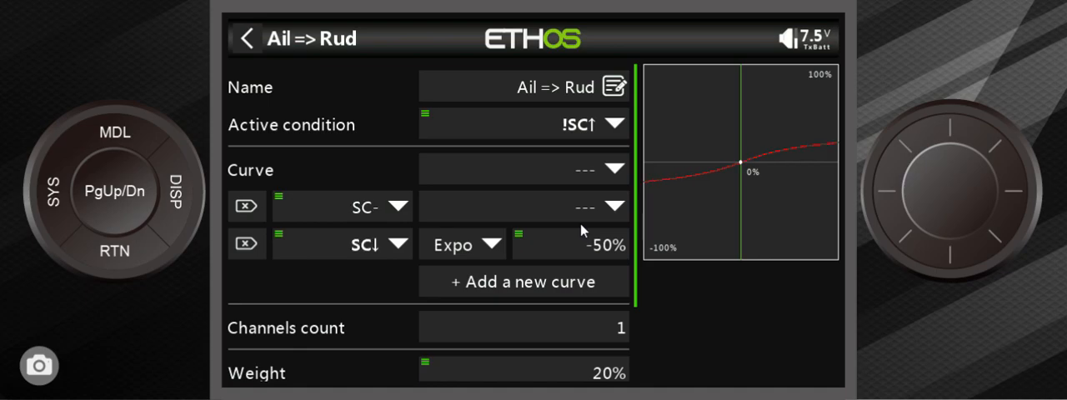
mouse_move(653, 310)
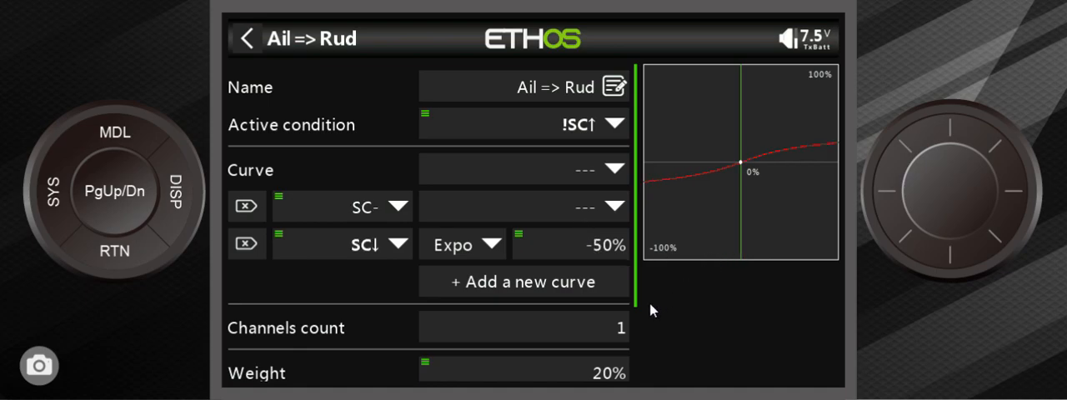
mouse_move(529, 287)
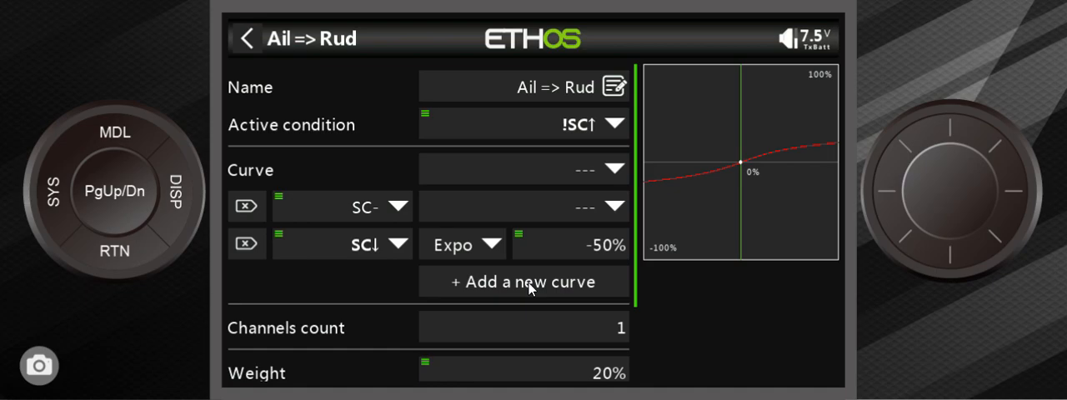
- Start editing the SC-down Expo value to raise it to 100%
click(572, 245)
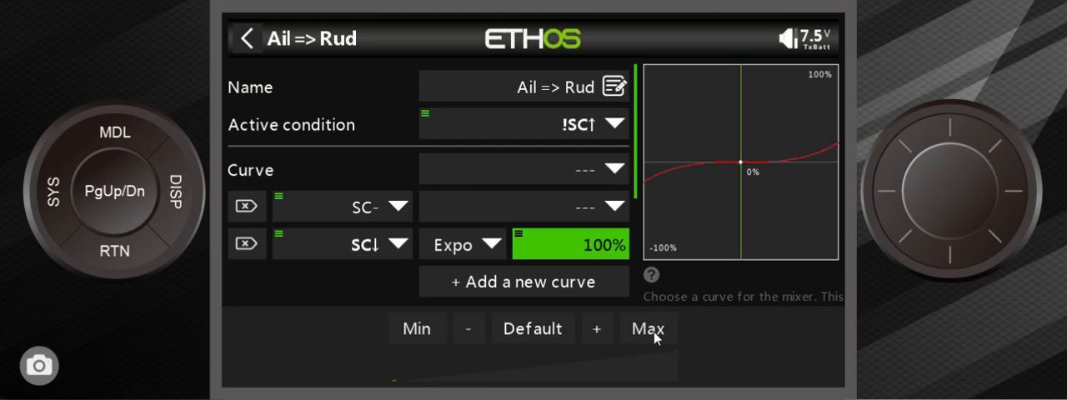
mouse_move(681, 367)
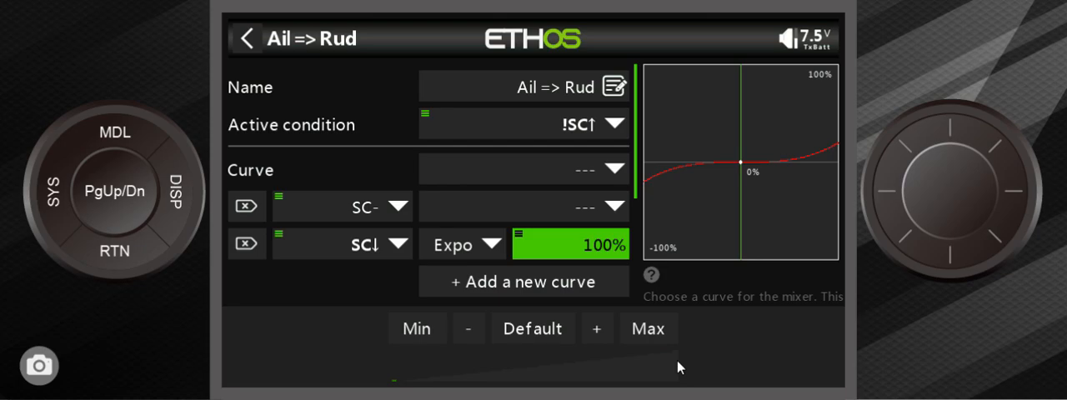
mouse_move(717, 167)
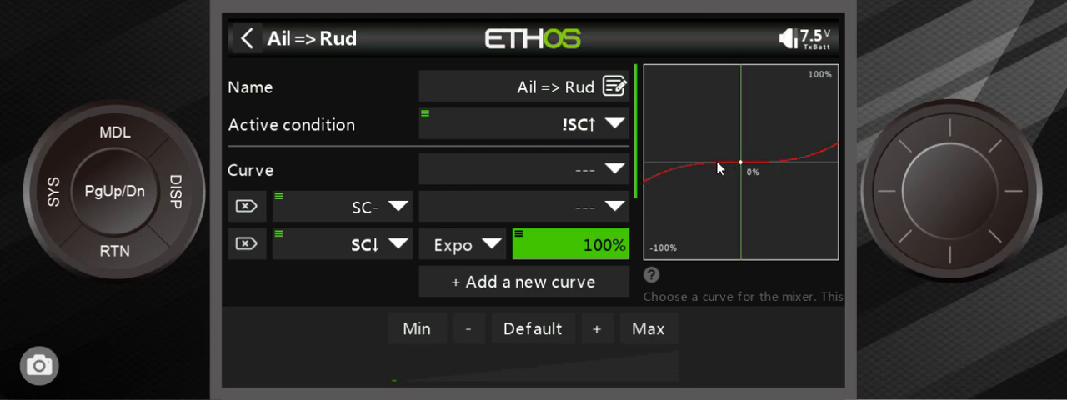
mouse_move(713, 170)
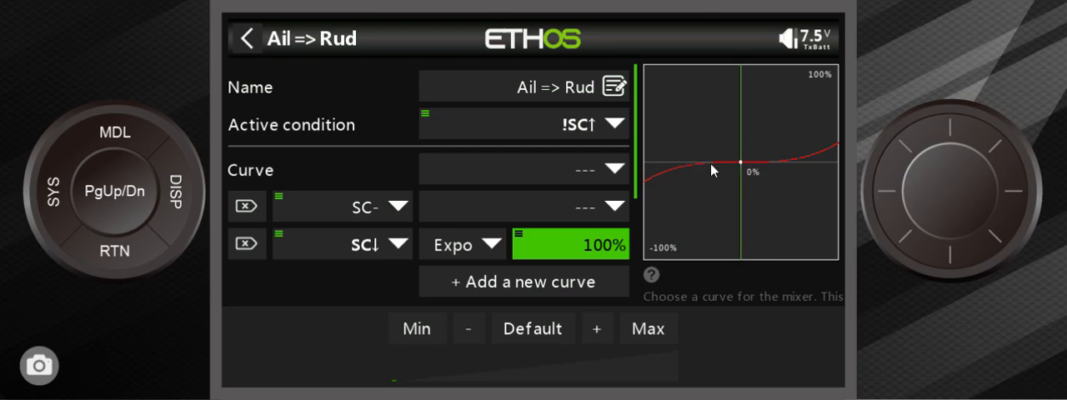
mouse_move(751, 164)
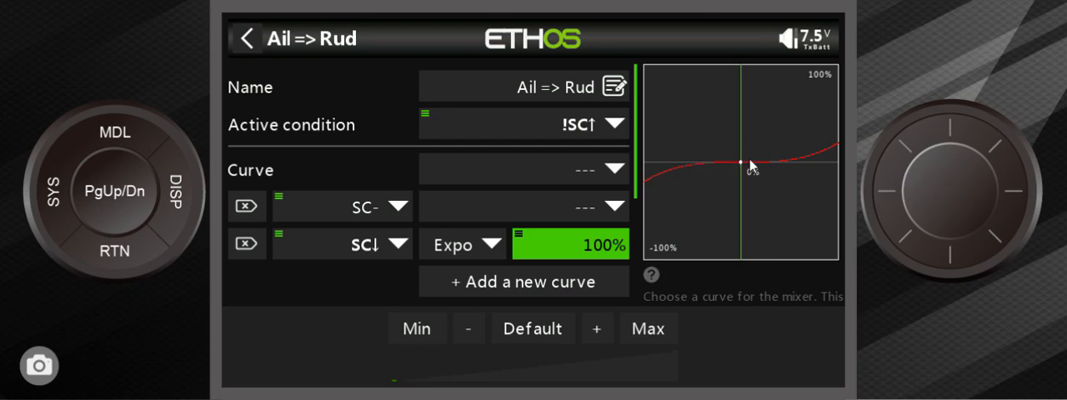
mouse_move(713, 177)
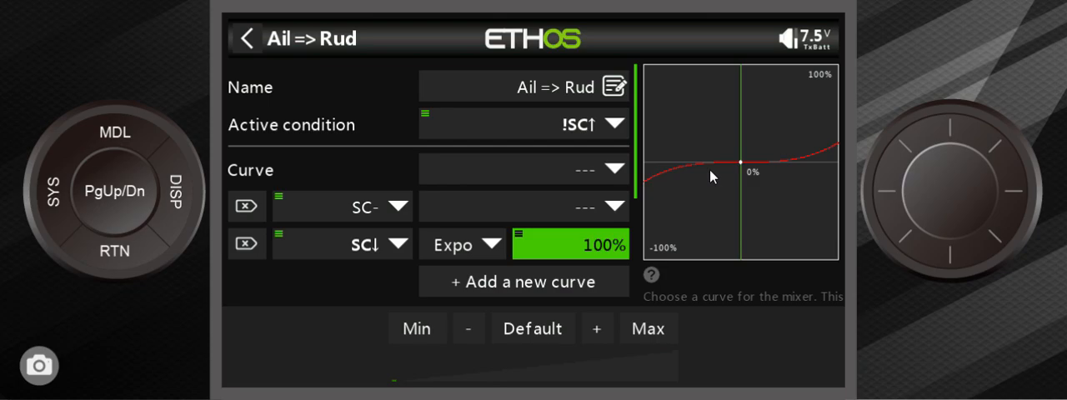
mouse_move(686, 171)
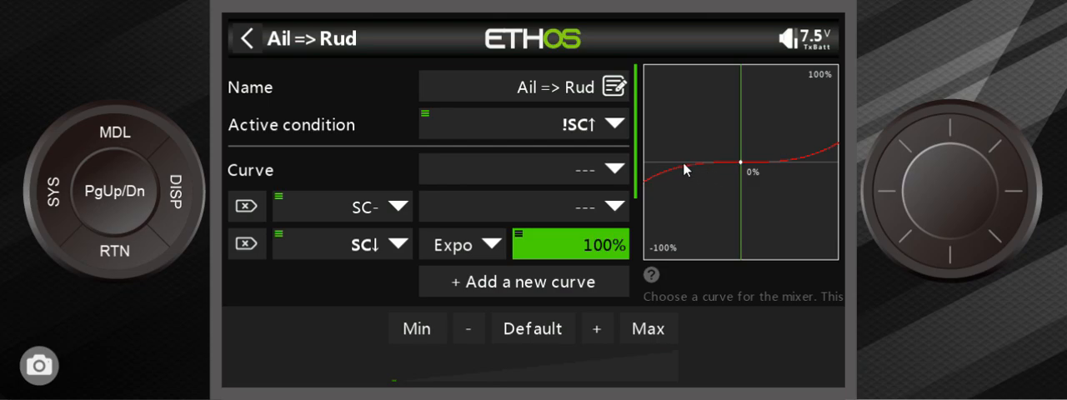
mouse_move(689, 169)
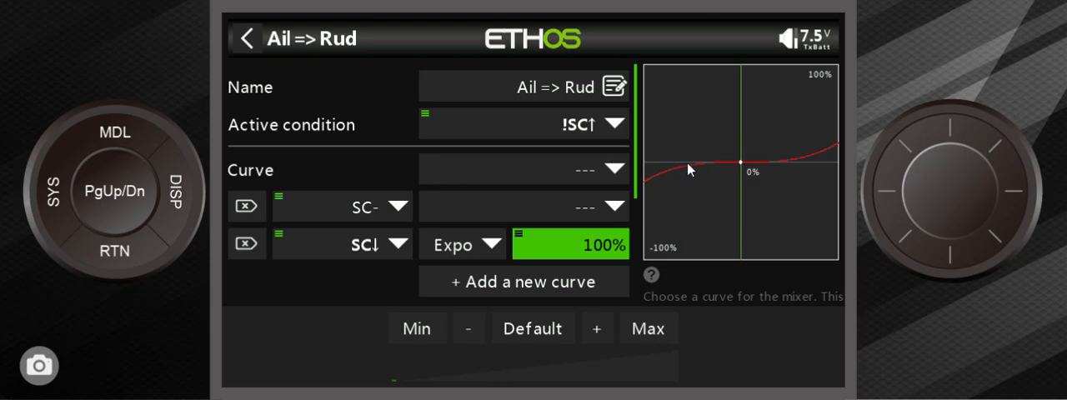
mouse_move(684, 173)
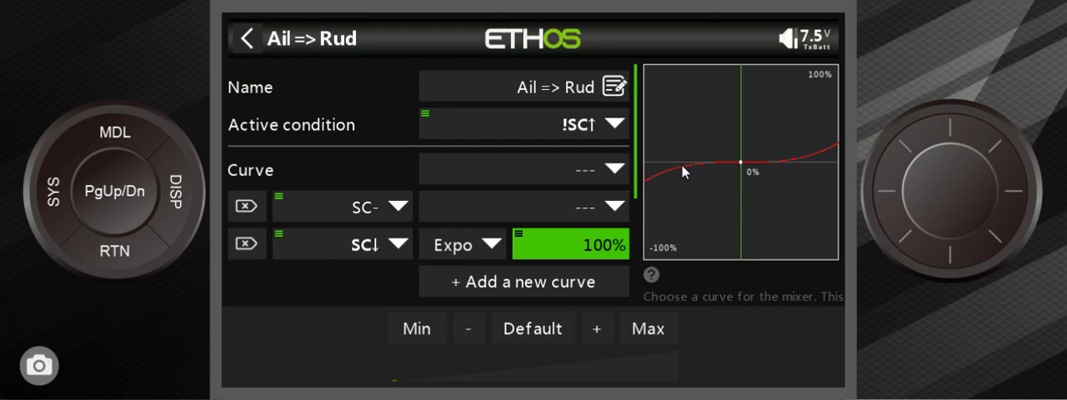
mouse_move(682, 173)
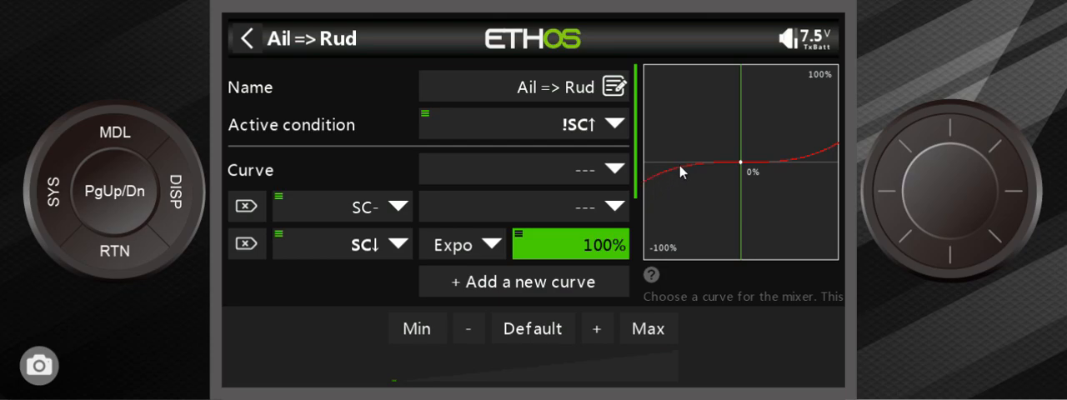
mouse_move(648, 186)
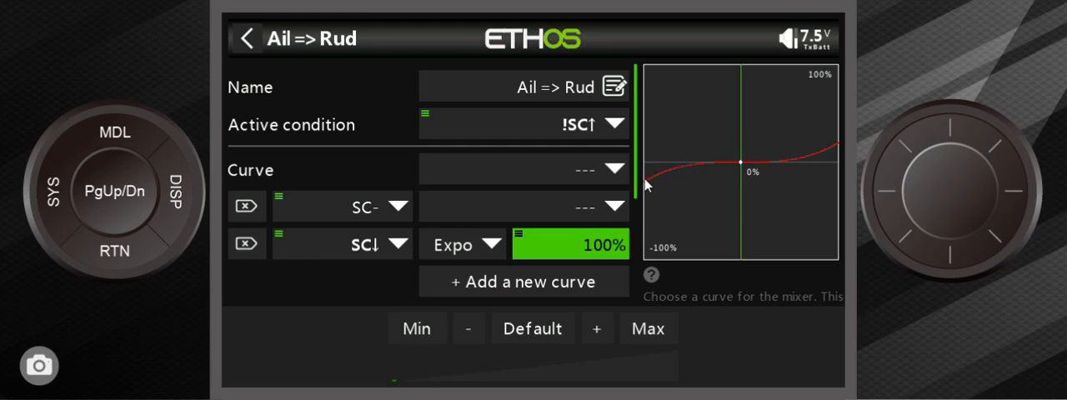
mouse_move(671, 185)
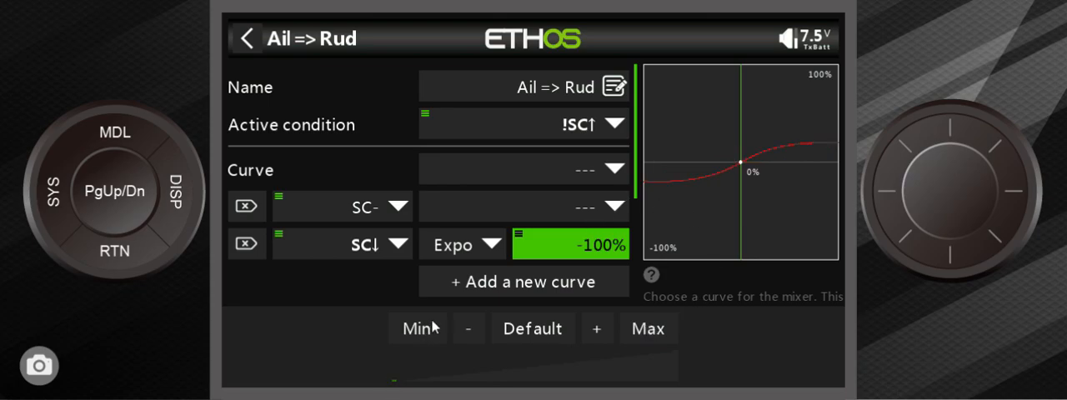
mouse_move(741, 165)
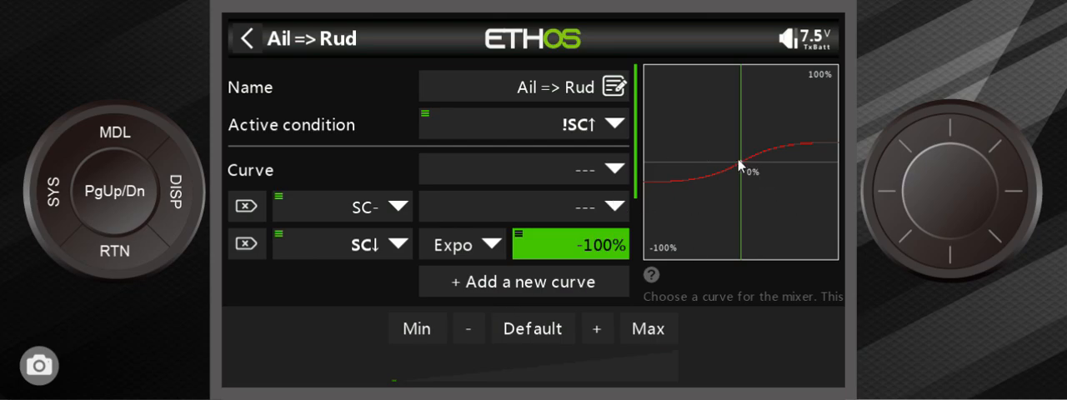
mouse_move(725, 176)
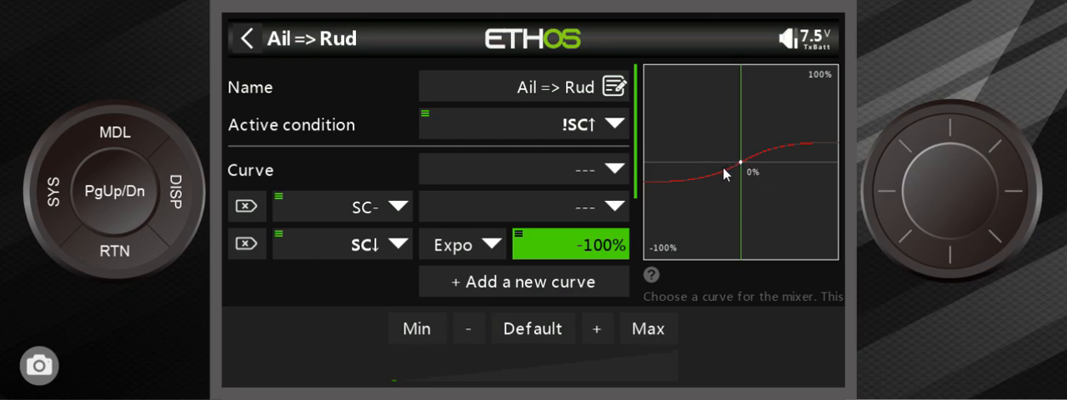
mouse_move(696, 182)
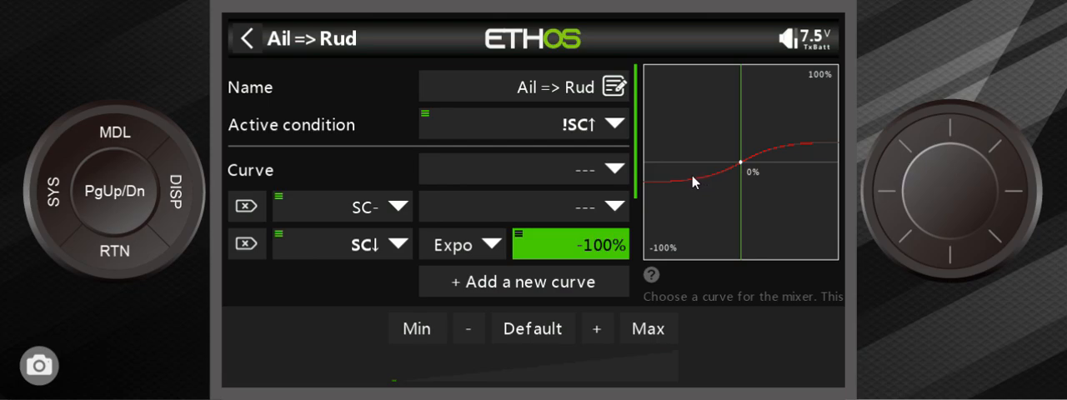
mouse_move(689, 182)
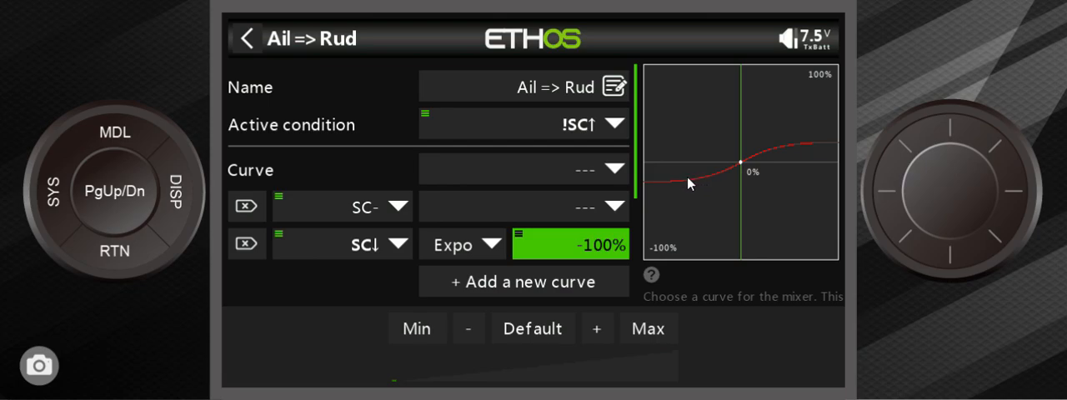
mouse_move(695, 185)
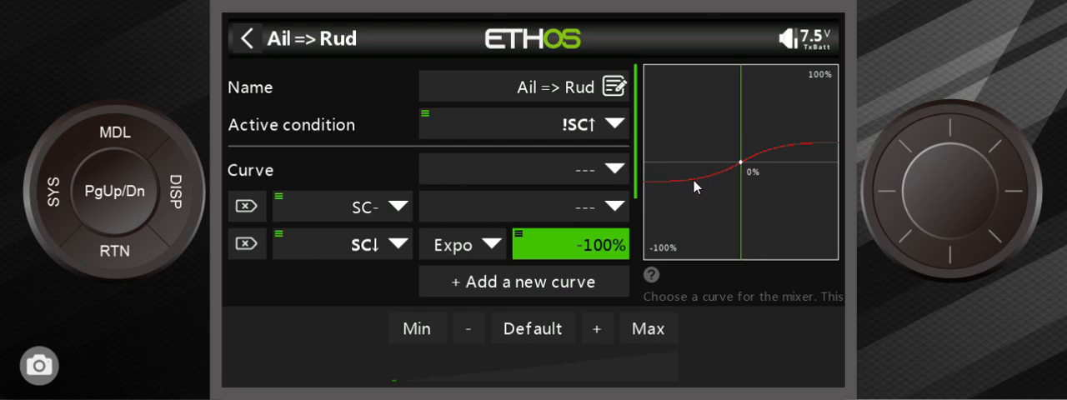
mouse_move(650, 252)
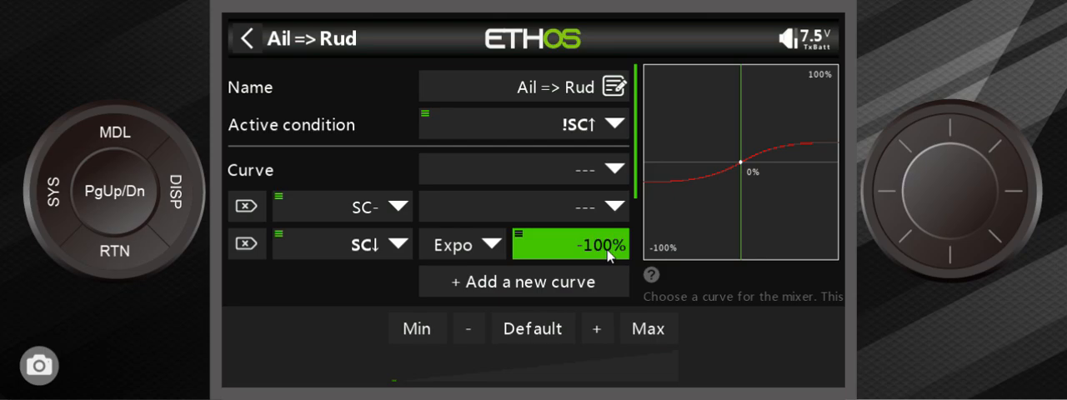
- Finish editing the SC-down Expo value, leaving it at -70%
click(571, 244)
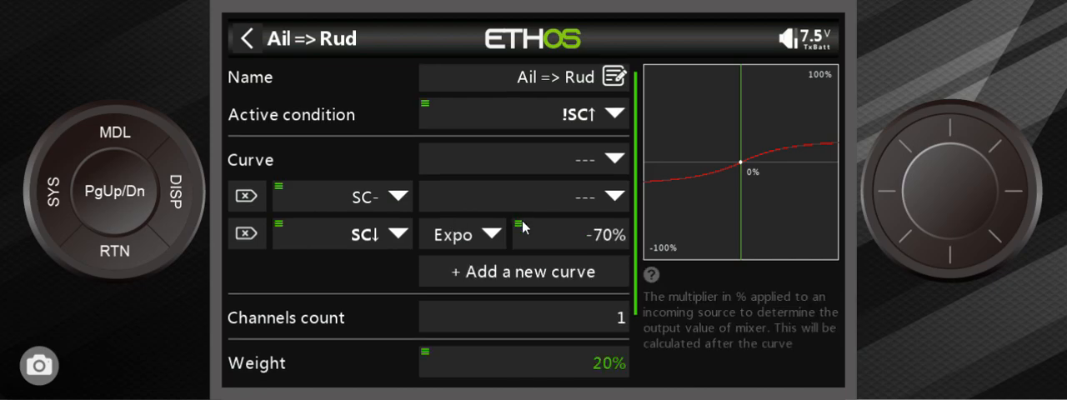
scroll(down, 3)
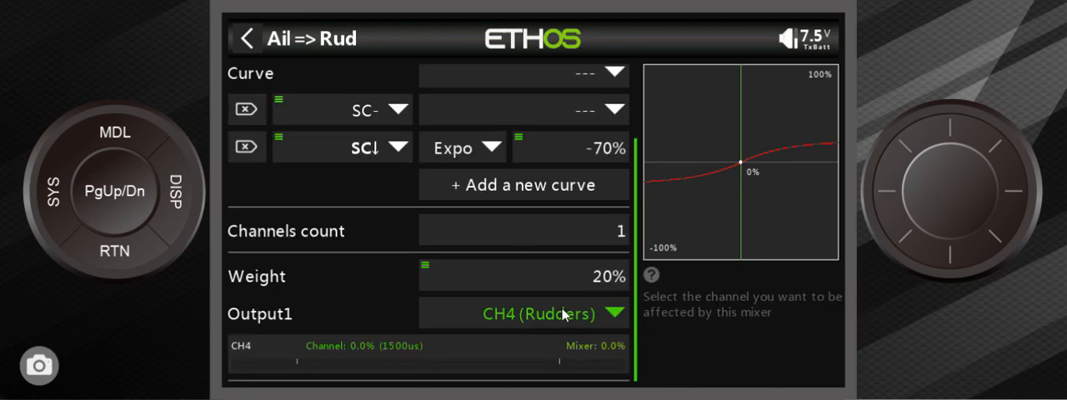
mouse_move(605, 296)
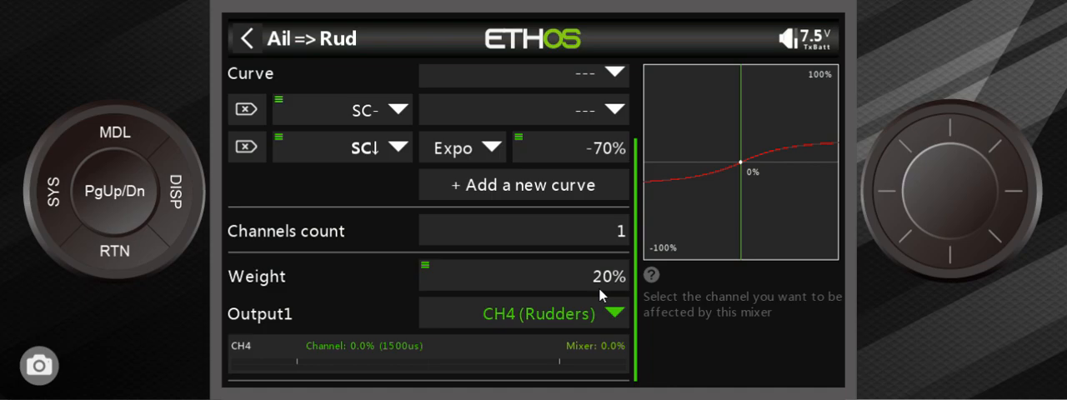
mouse_move(765, 195)
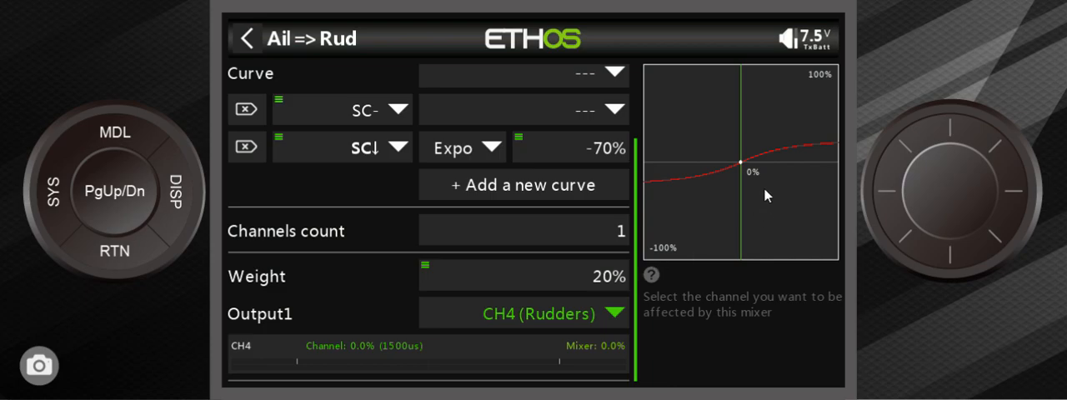
- Lower the Ail => Rud mix weight from 17% to 15%
click(523, 276)
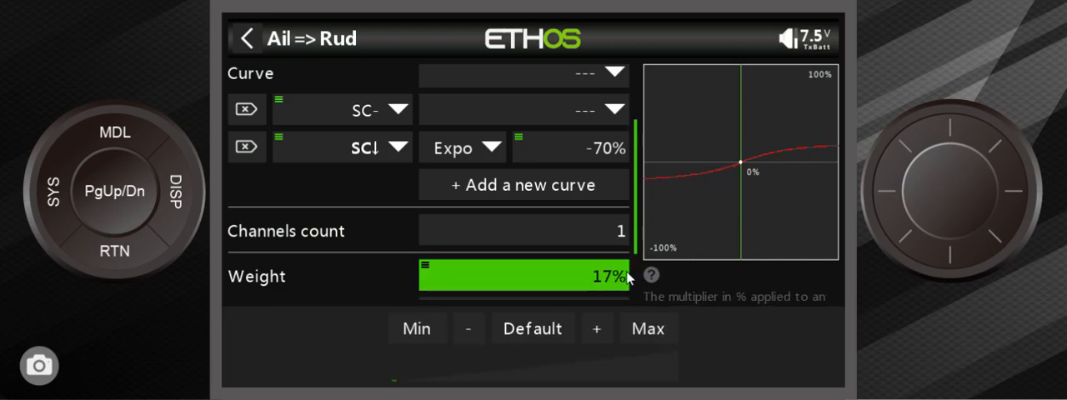
click(468, 328)
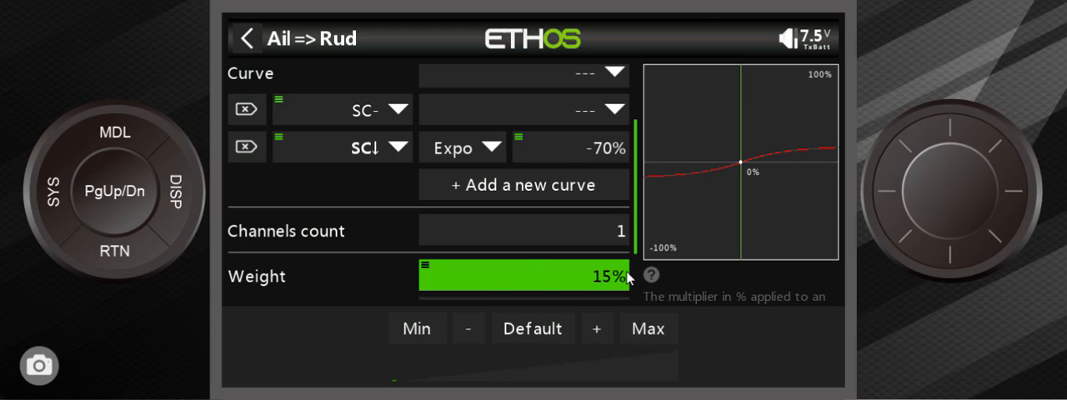
mouse_move(157, 256)
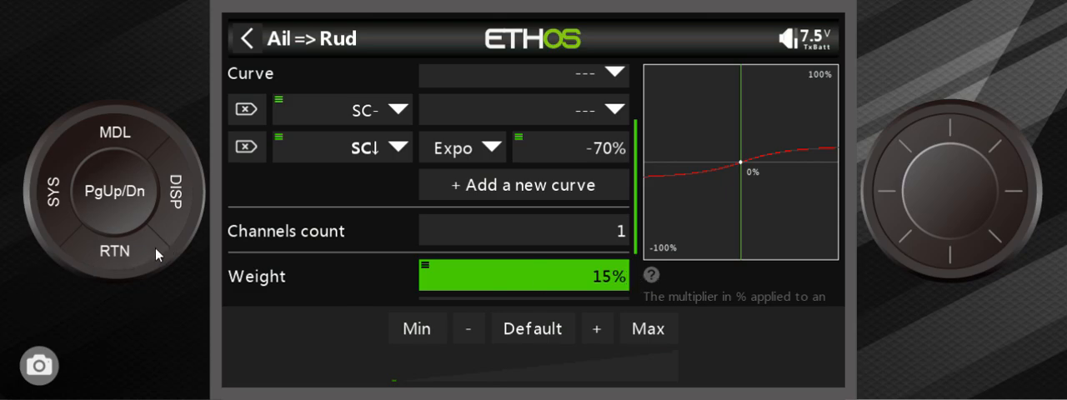
mouse_move(353, 267)
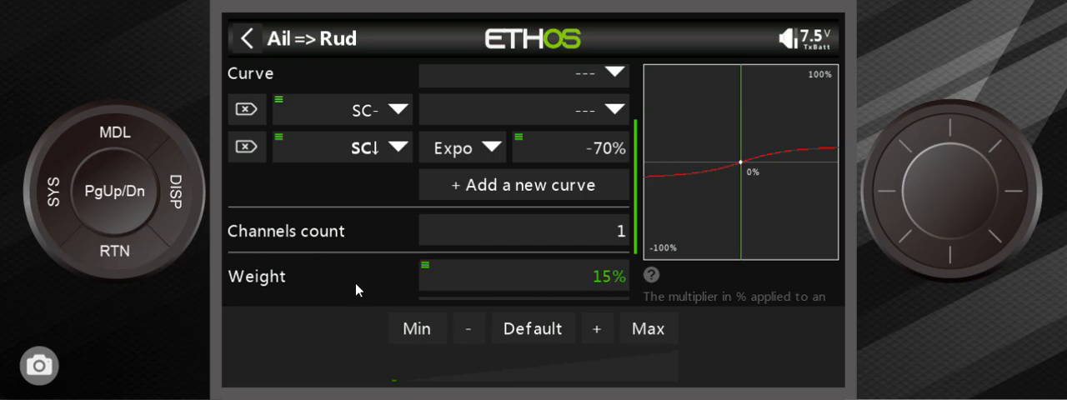
mouse_move(613, 299)
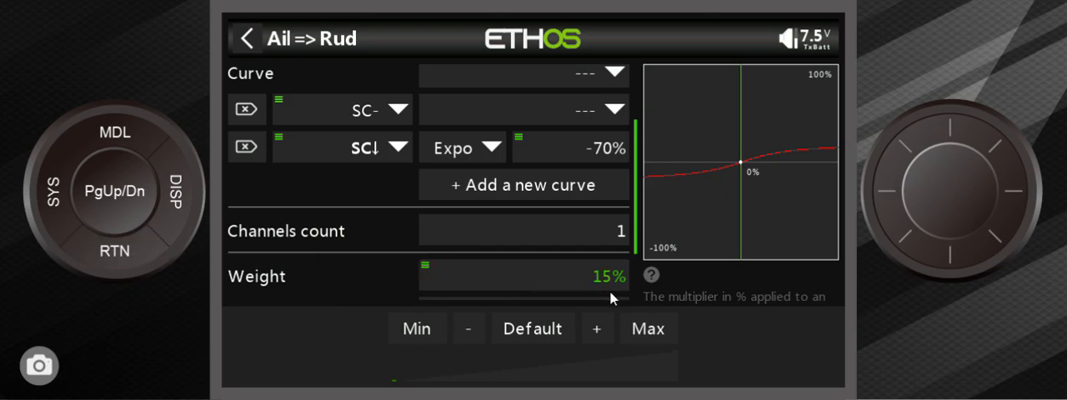
mouse_move(407, 290)
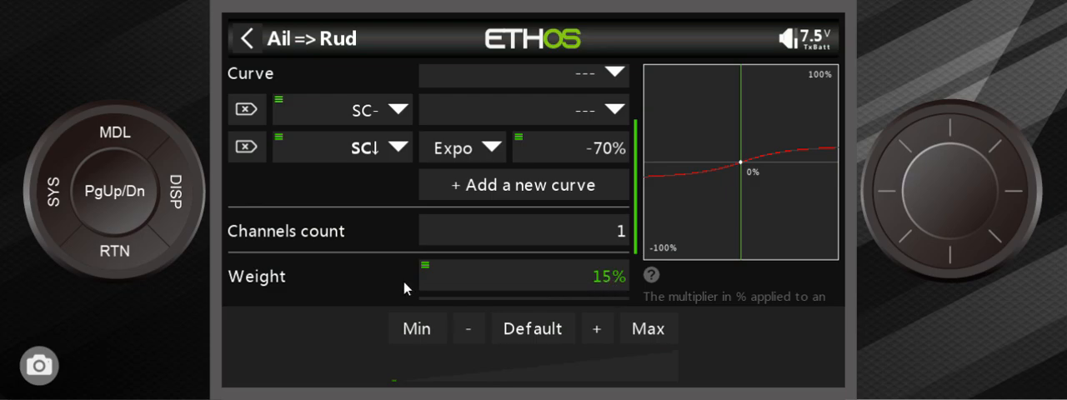
mouse_move(429, 279)
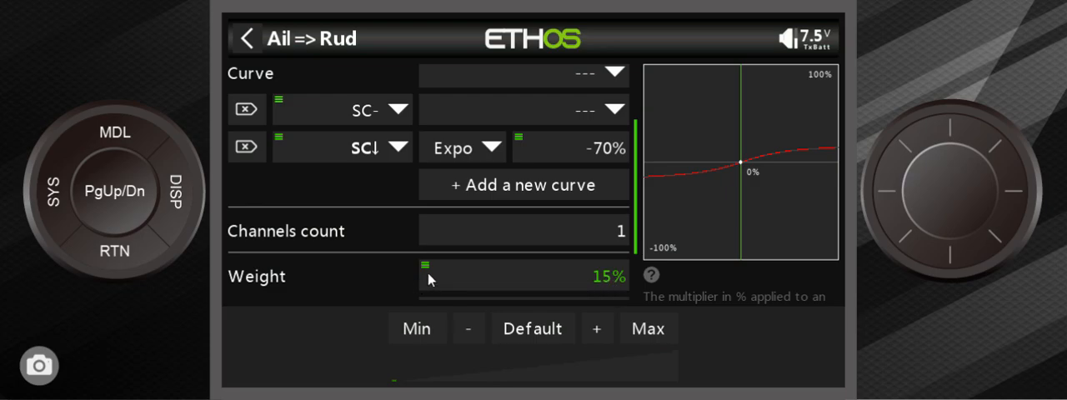
mouse_move(428, 275)
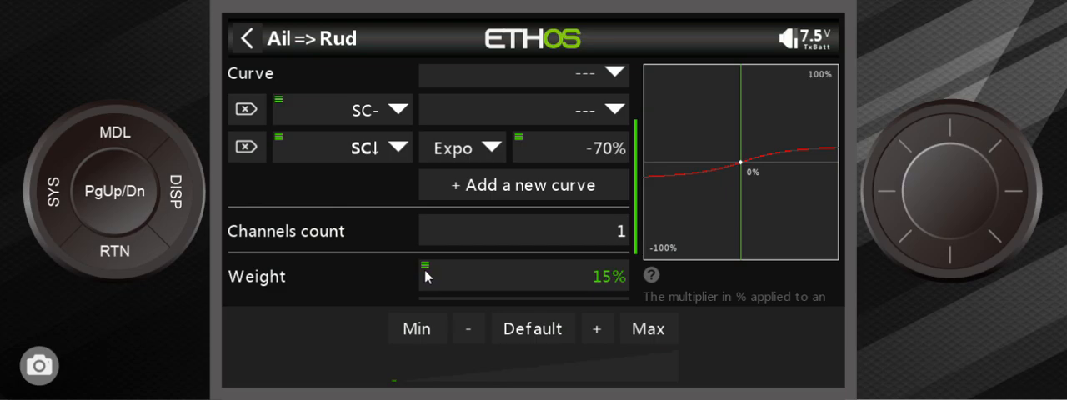
mouse_move(427, 271)
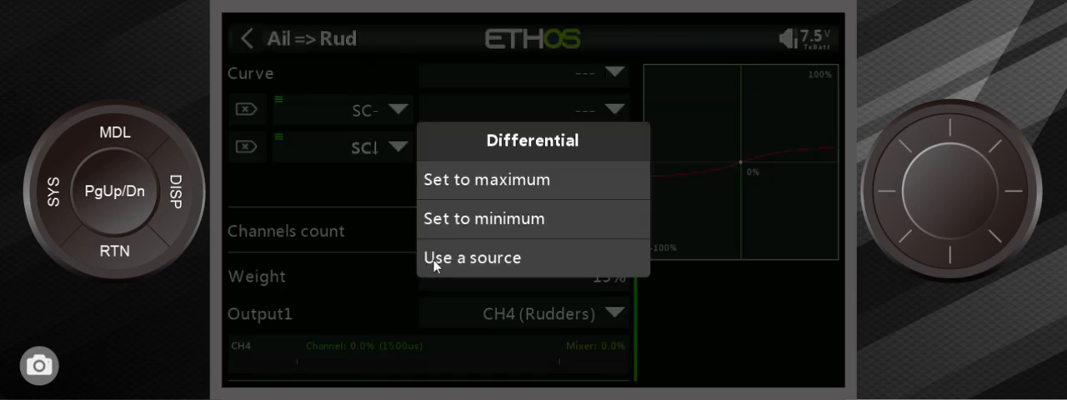
- Set the mix weight source to Channels > CH64 (AIL RUDDER), then return to the mixer list
click(473, 257)
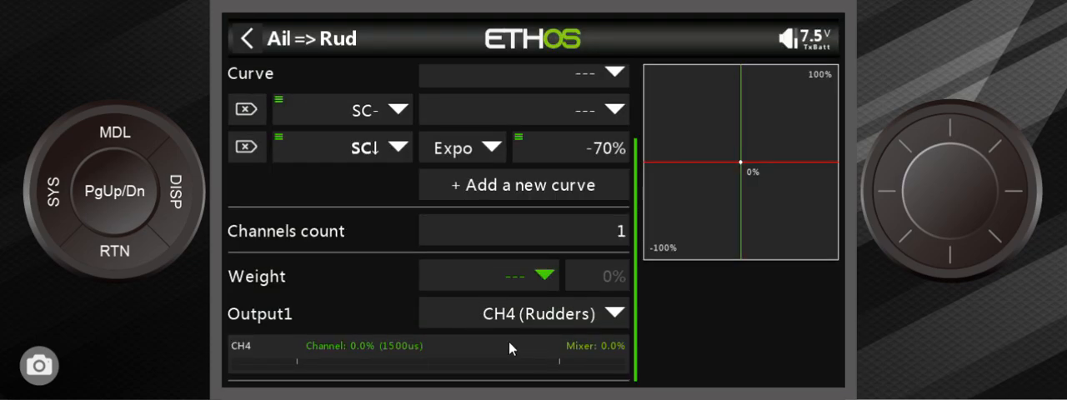
click(542, 275)
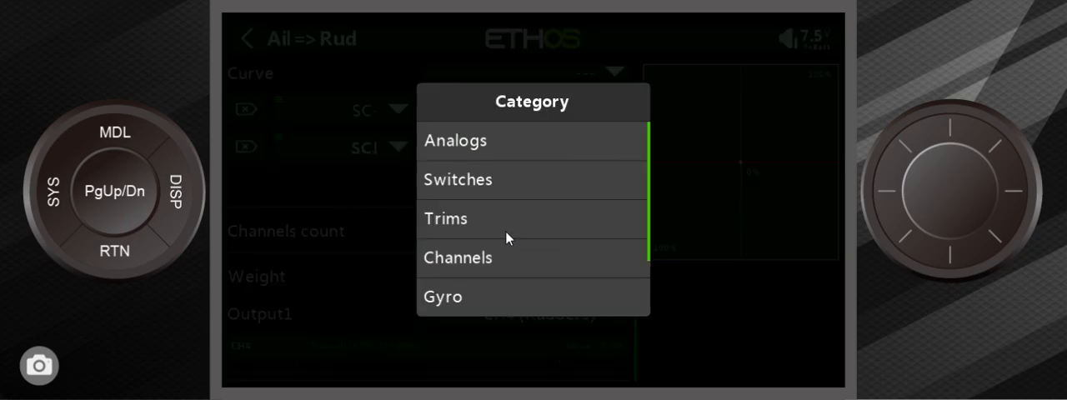
click(458, 257)
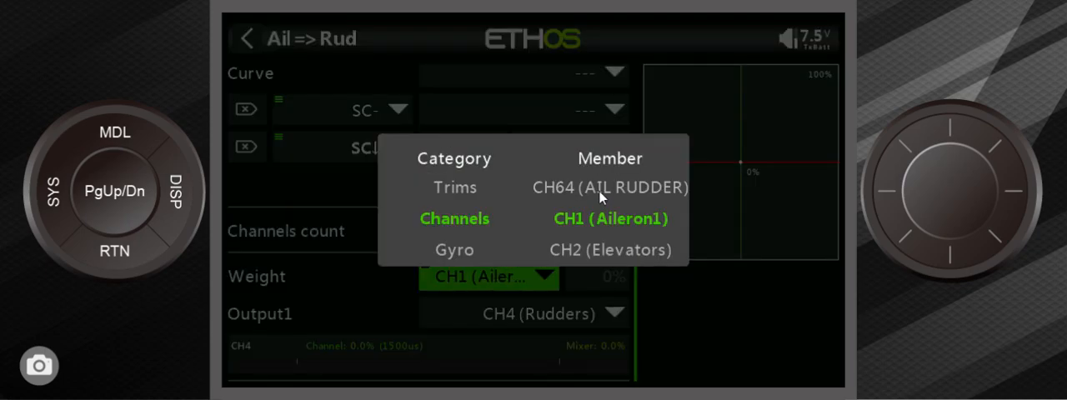
click(454, 218)
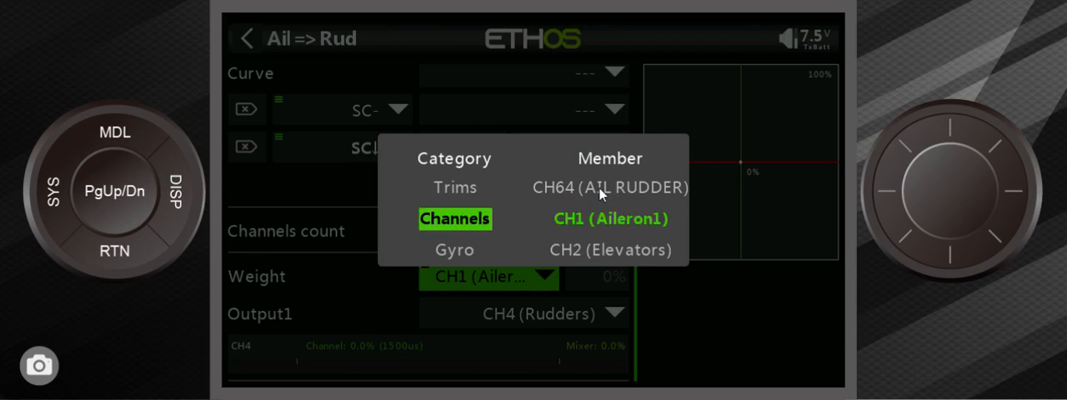
click(610, 218)
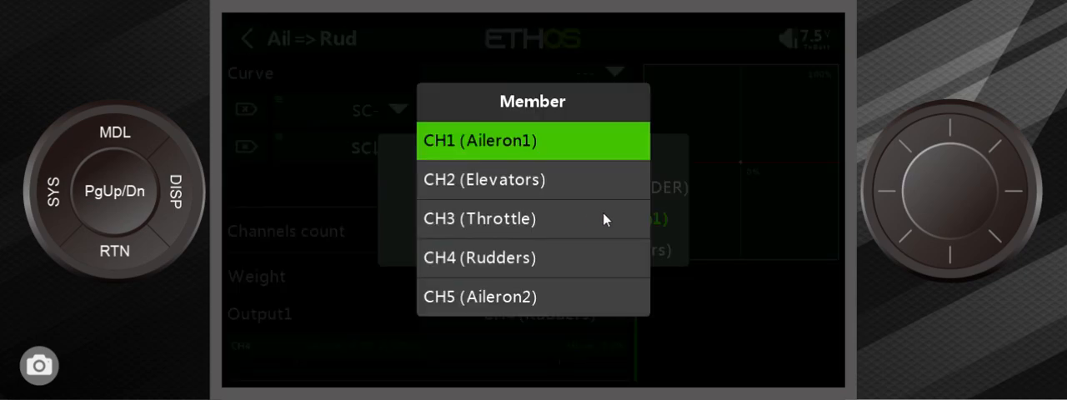
scroll(down, 3)
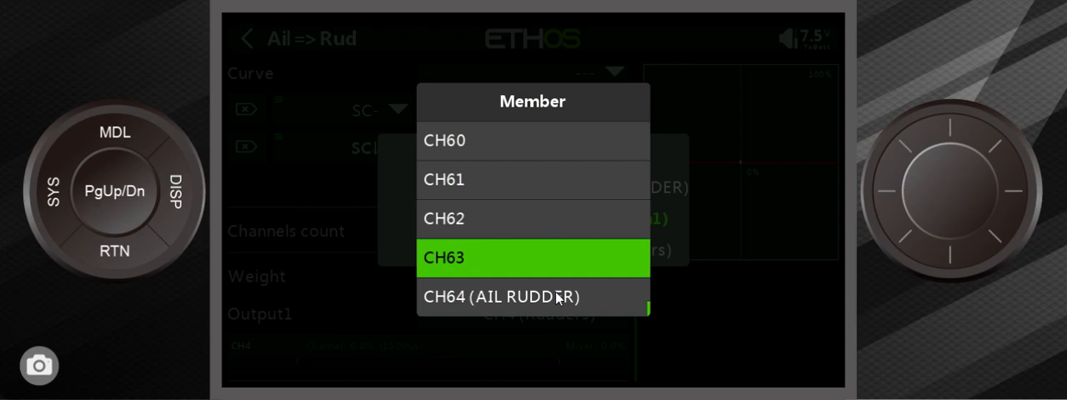
click(504, 297)
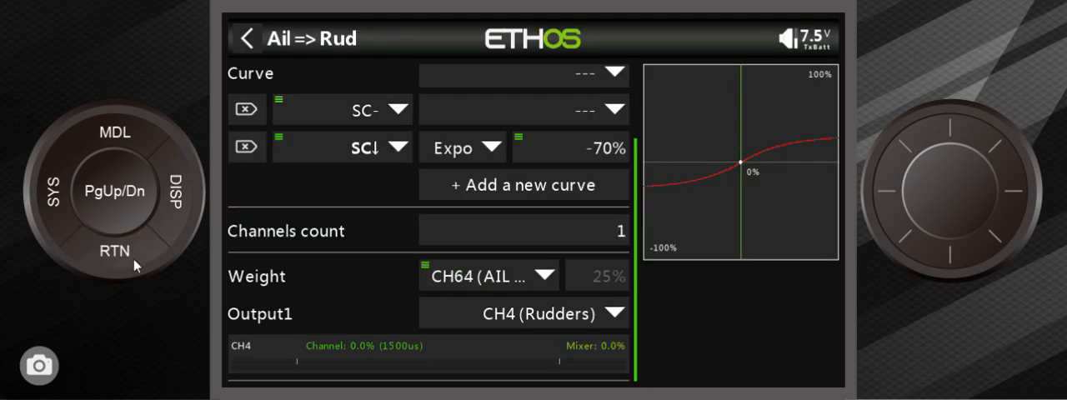
click(246, 38)
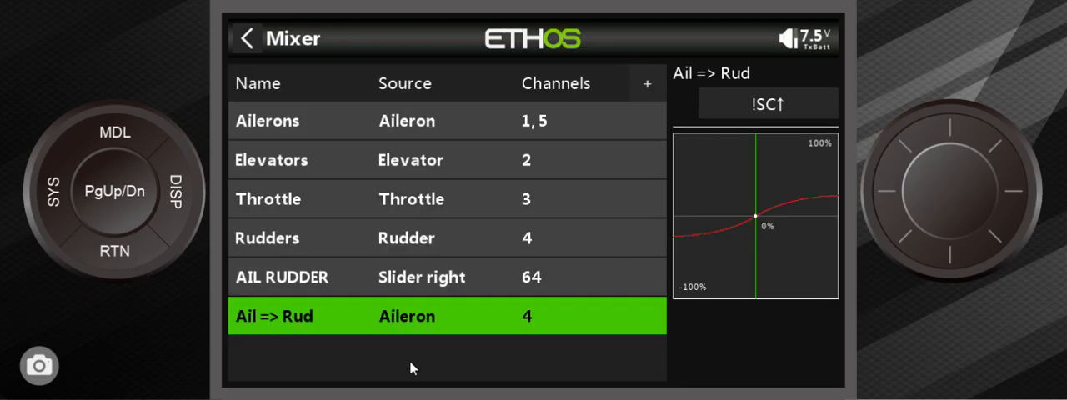
mouse_move(429, 291)
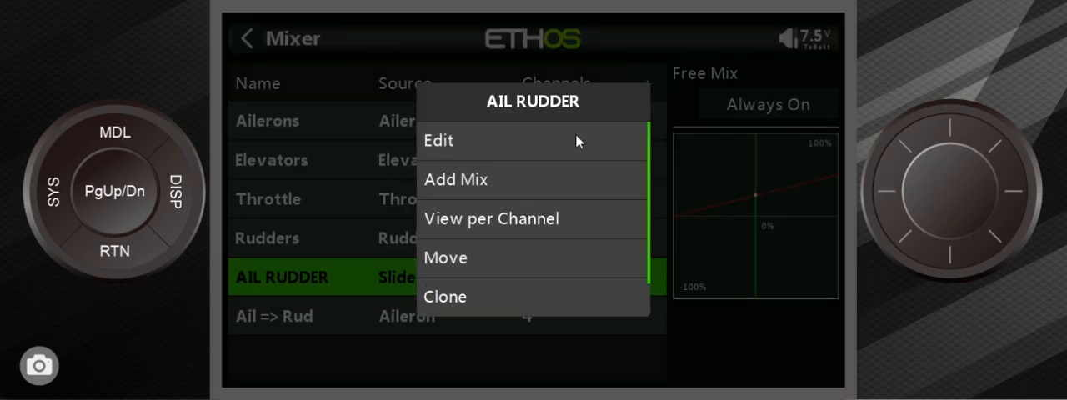
click(439, 140)
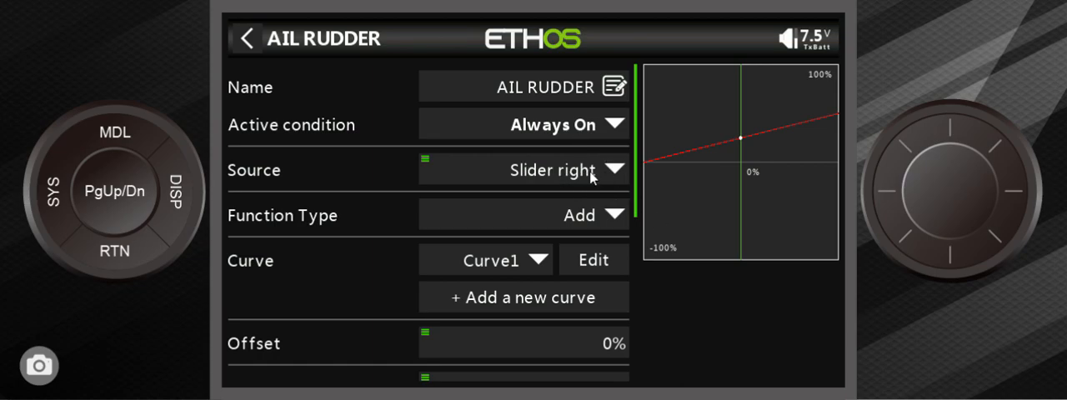
mouse_move(571, 146)
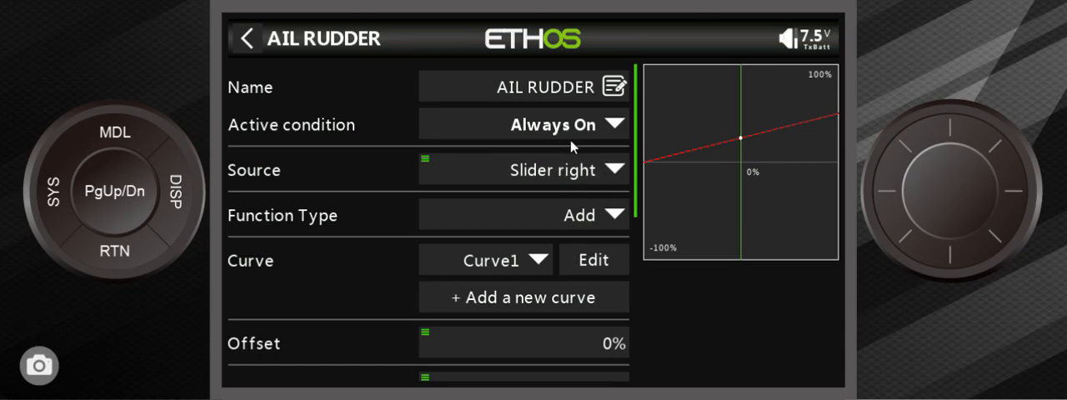
click(553, 124)
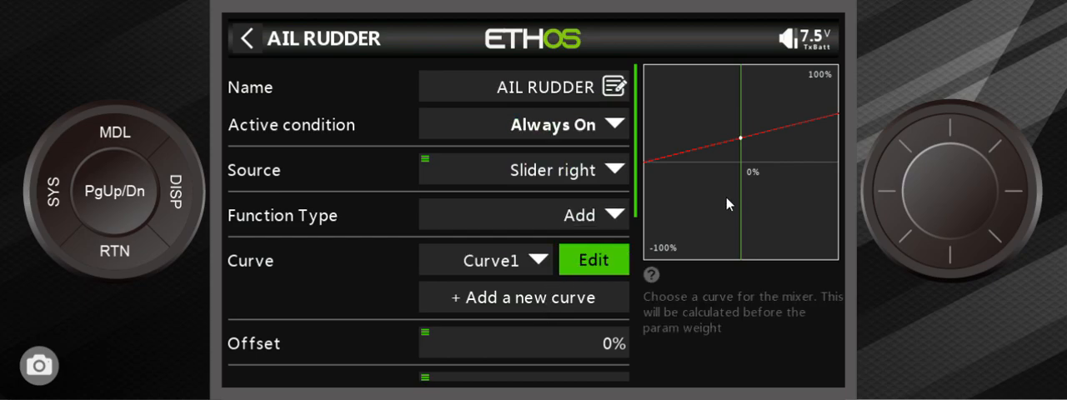
mouse_move(651, 165)
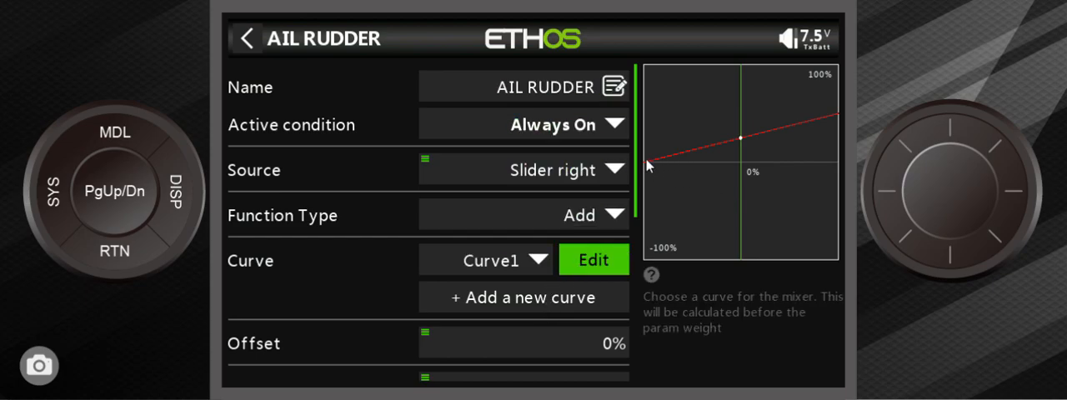
mouse_move(655, 180)
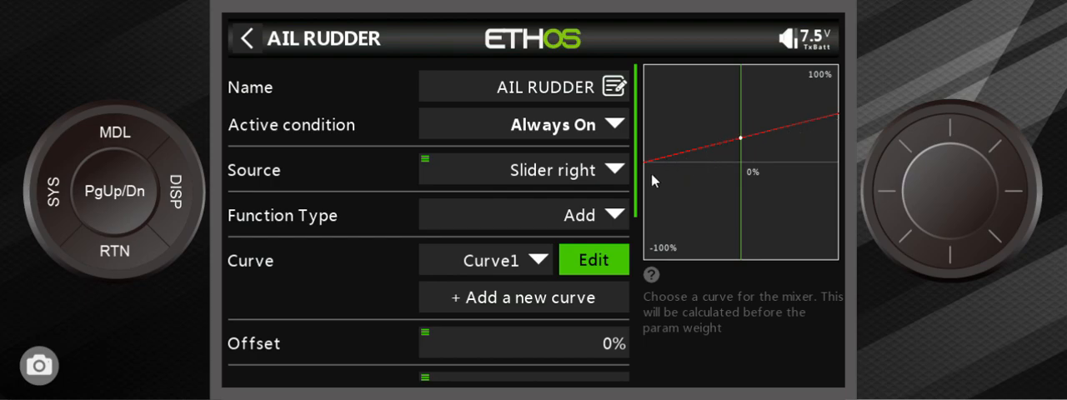
scroll(down, 3)
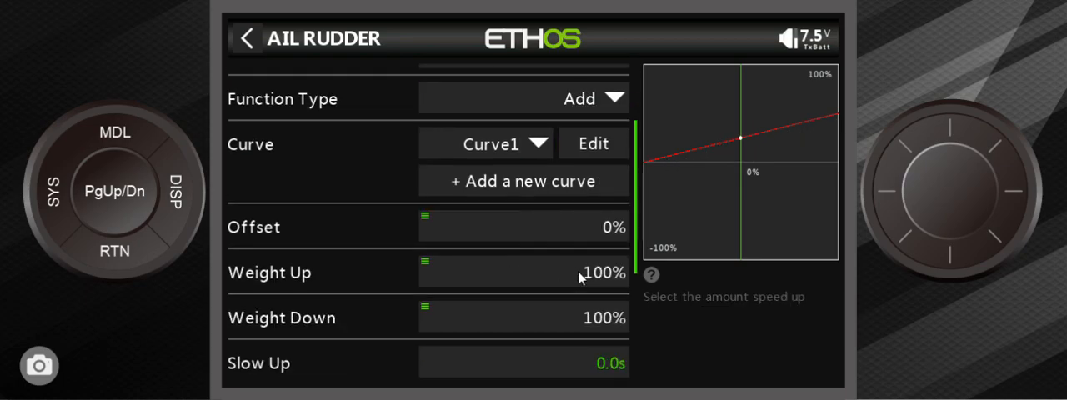
scroll(down, 3)
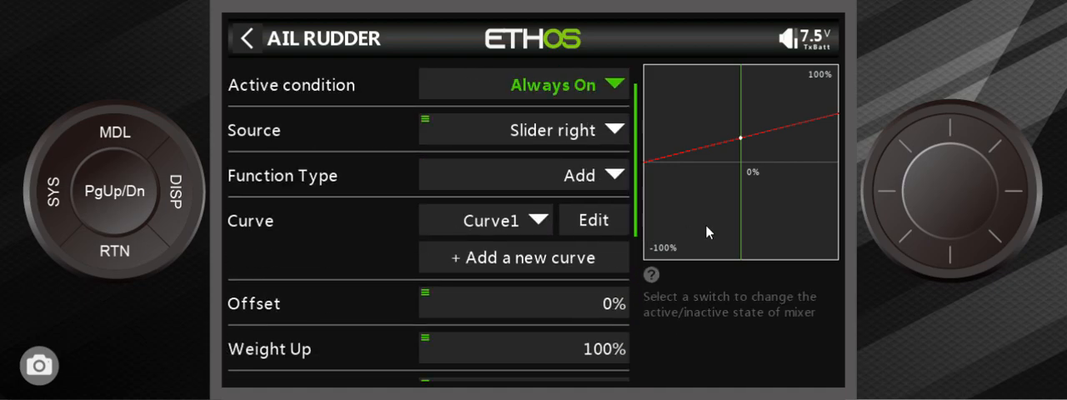
mouse_move(657, 175)
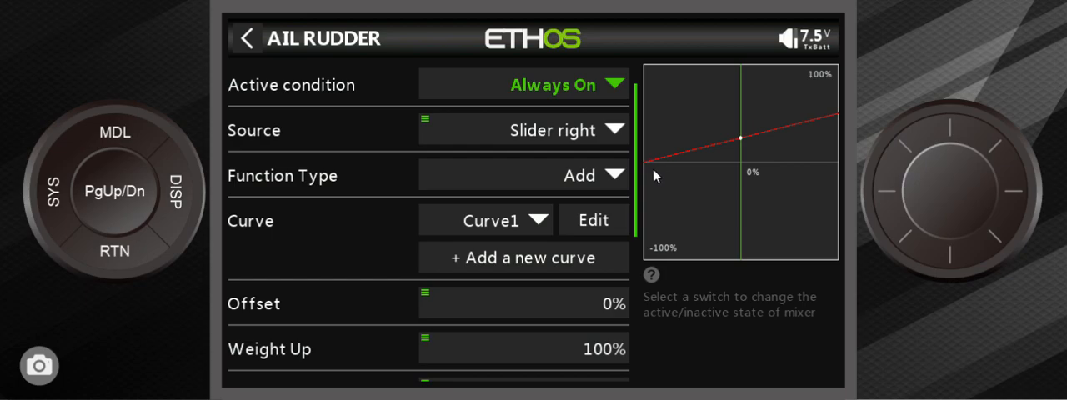
mouse_move(784, 109)
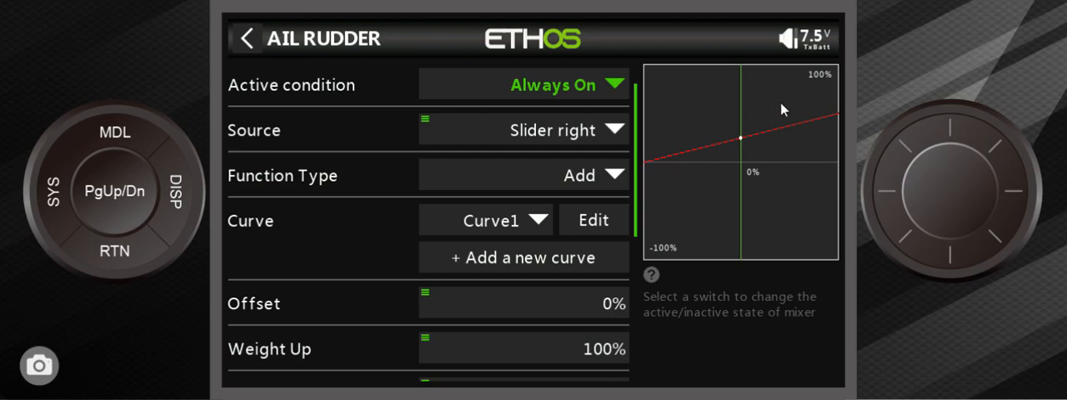
mouse_move(730, 171)
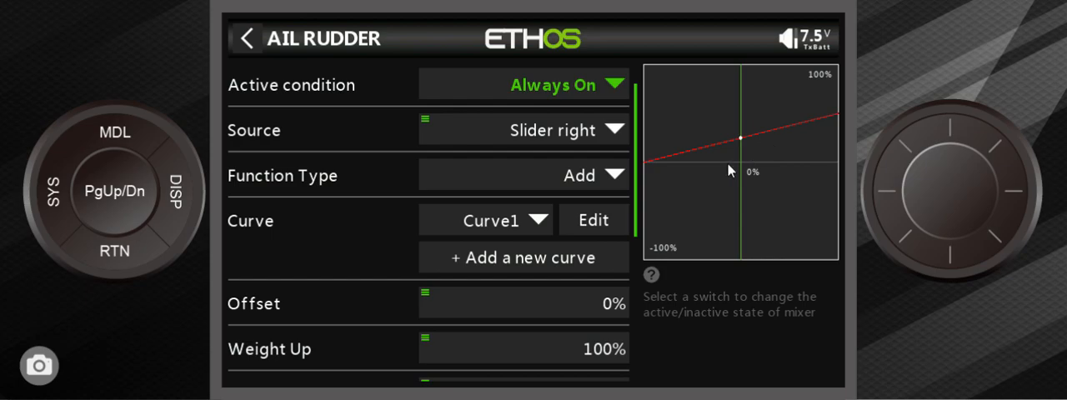
mouse_move(780, 130)
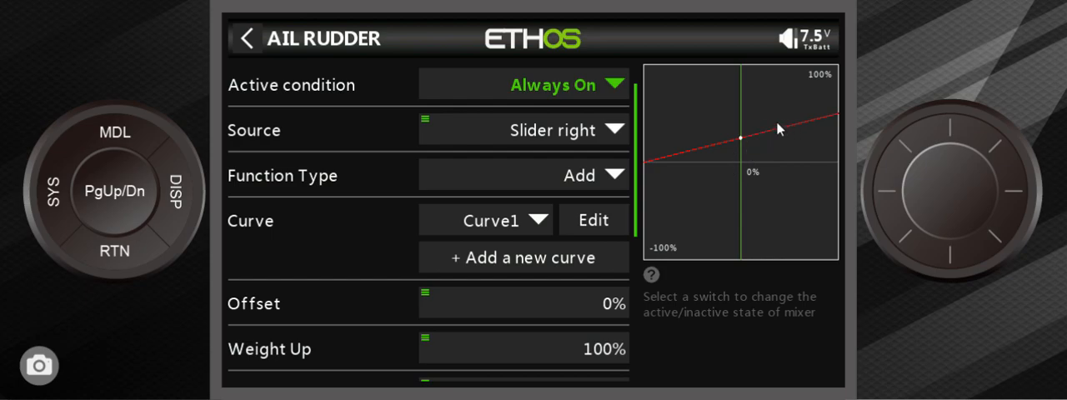
mouse_move(779, 134)
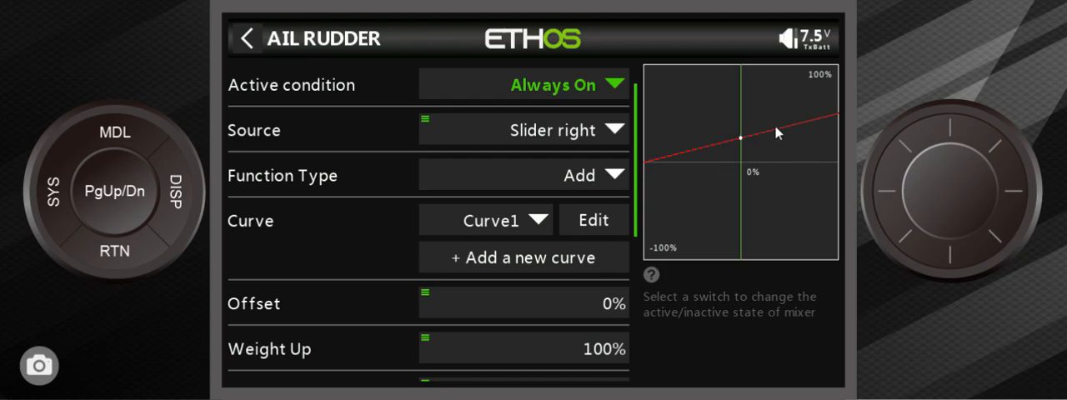
mouse_move(746, 178)
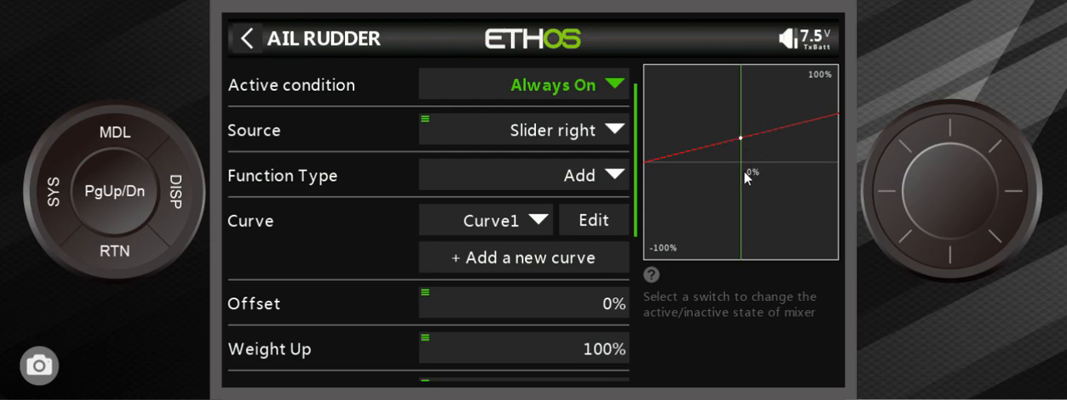
mouse_move(649, 215)
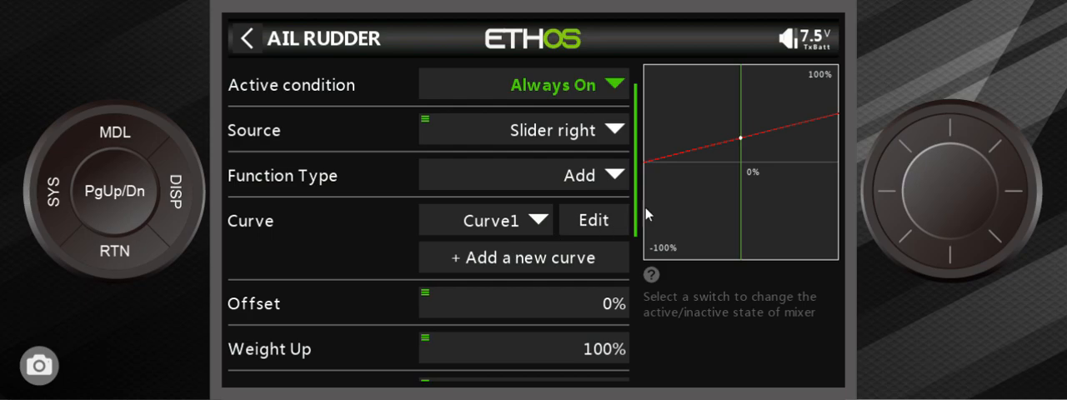
mouse_move(173, 236)
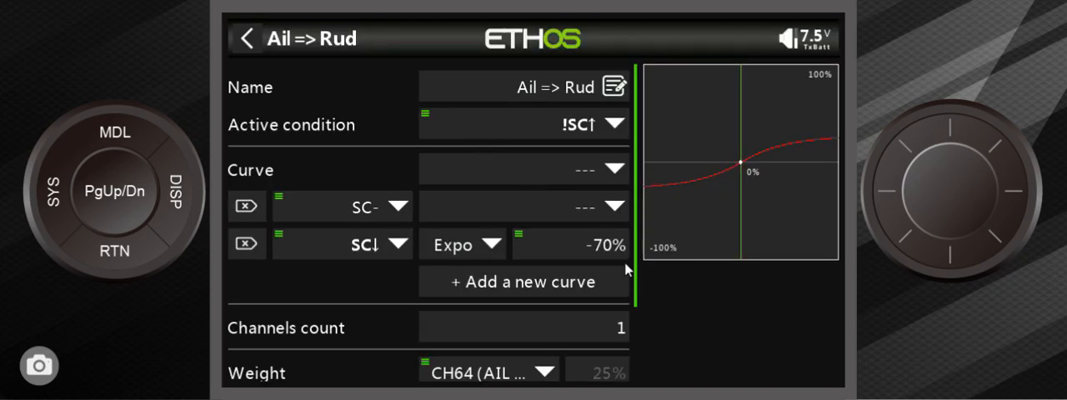
mouse_move(536, 315)
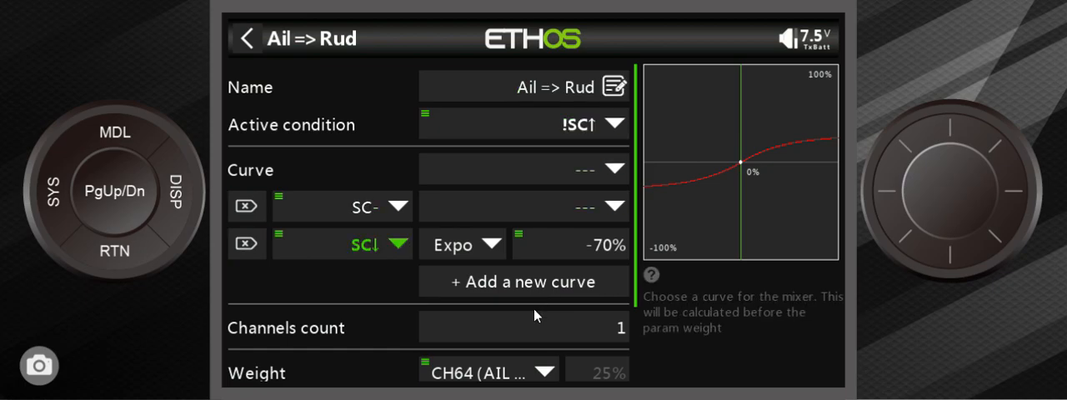
- Scroll down to the 25% Weight and CH4 (Rudders) Output1 rows
scroll(down, 3)
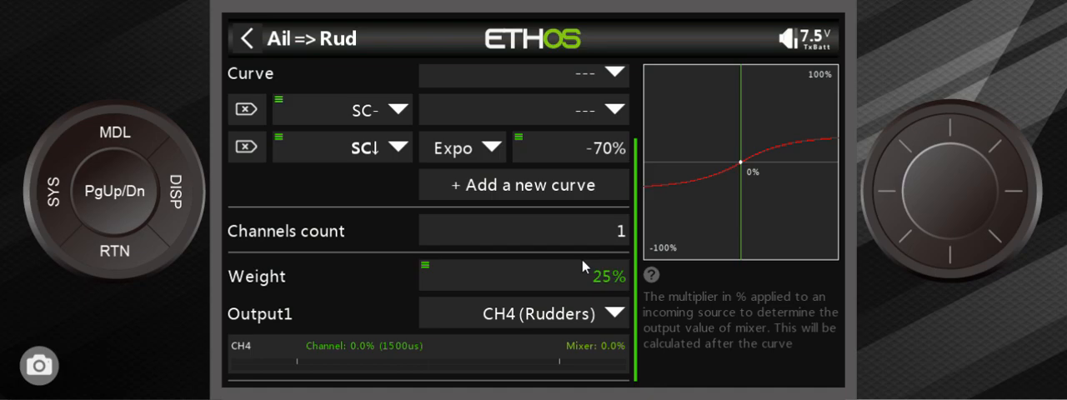
mouse_move(517, 144)
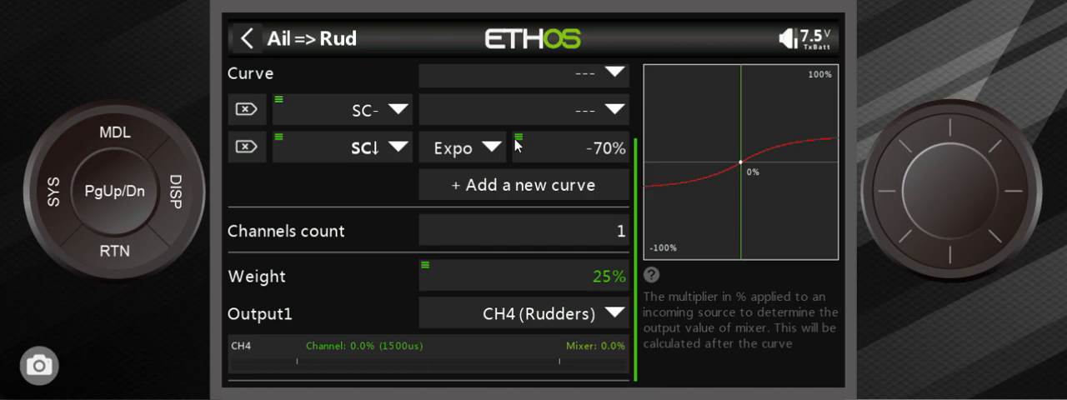
mouse_move(517, 392)
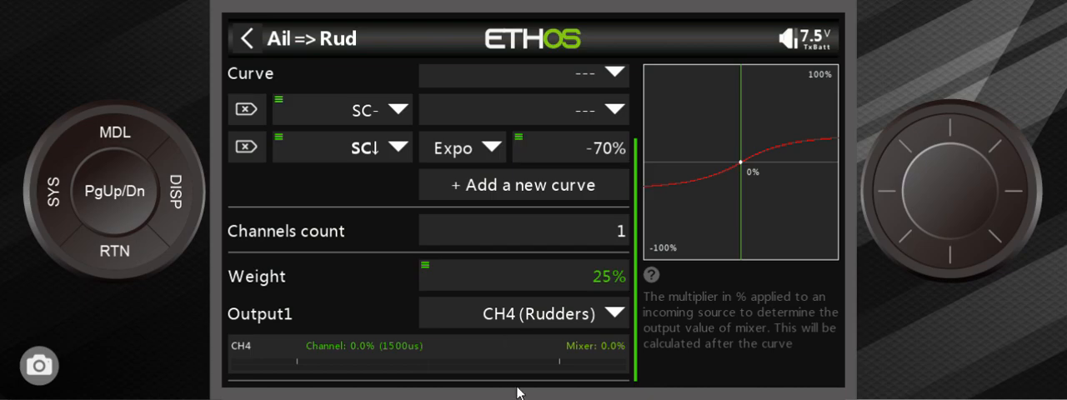
mouse_move(534, 150)
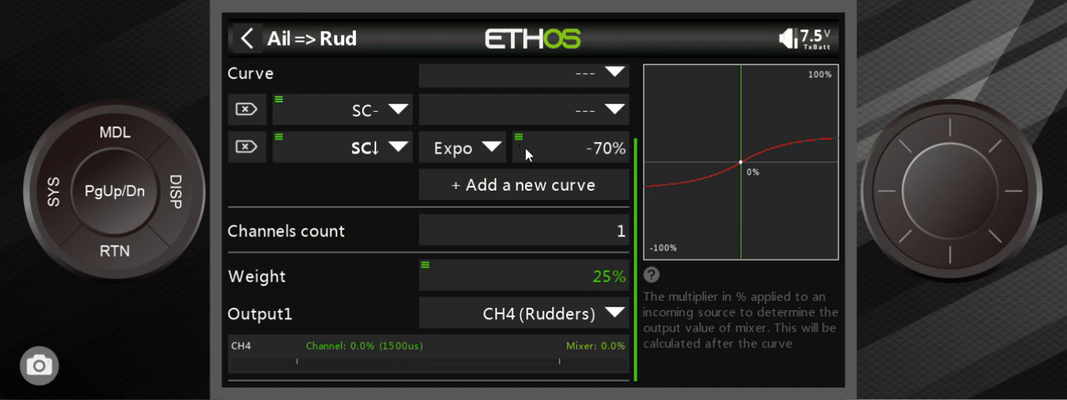
mouse_move(594, 148)
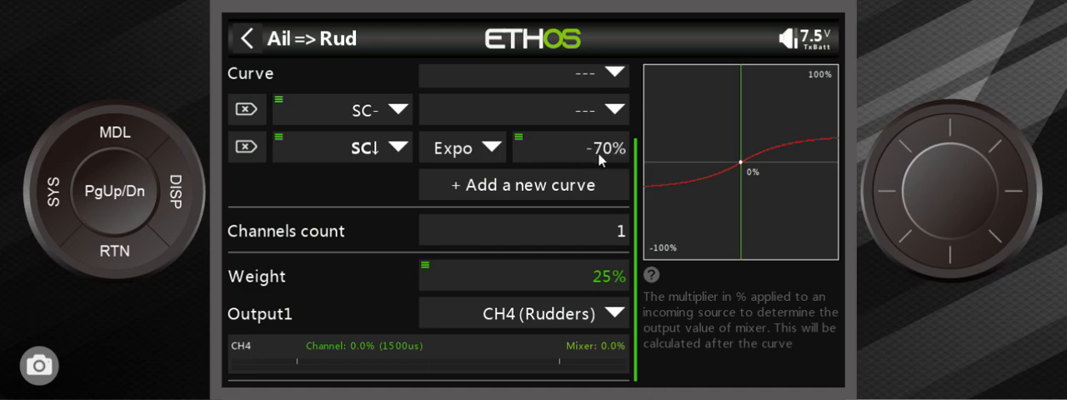
mouse_move(529, 175)
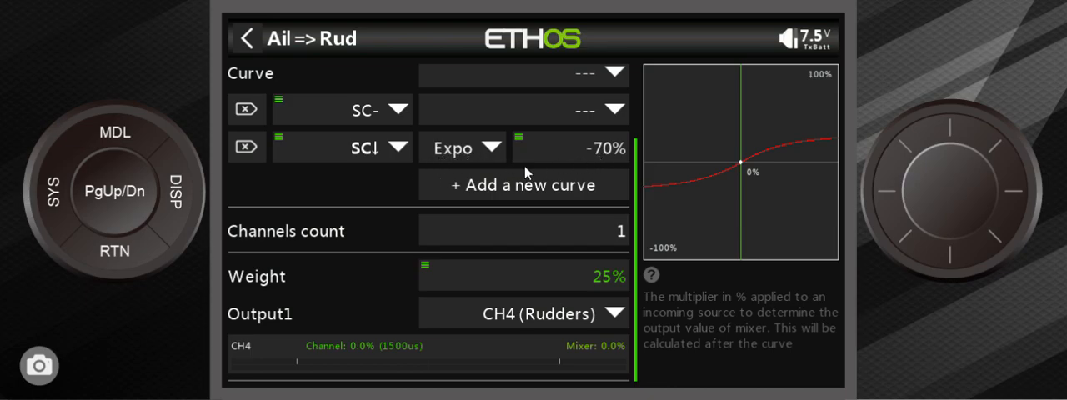
mouse_move(510, 163)
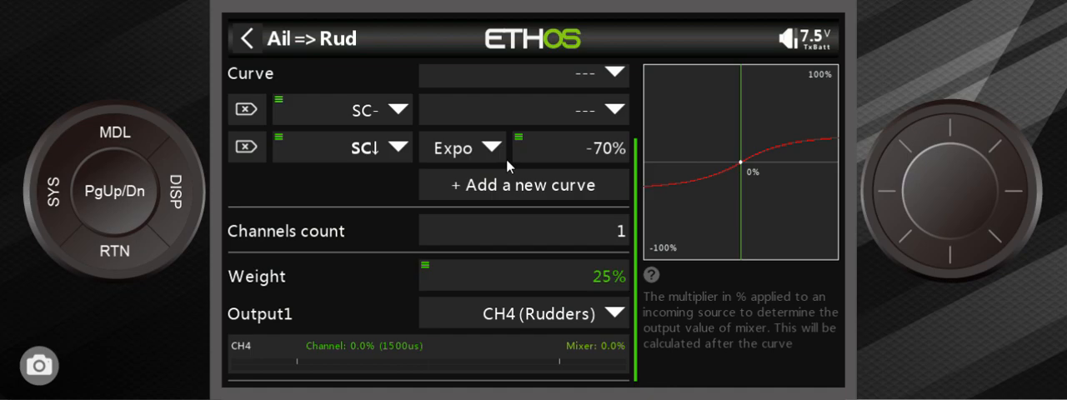
mouse_move(576, 162)
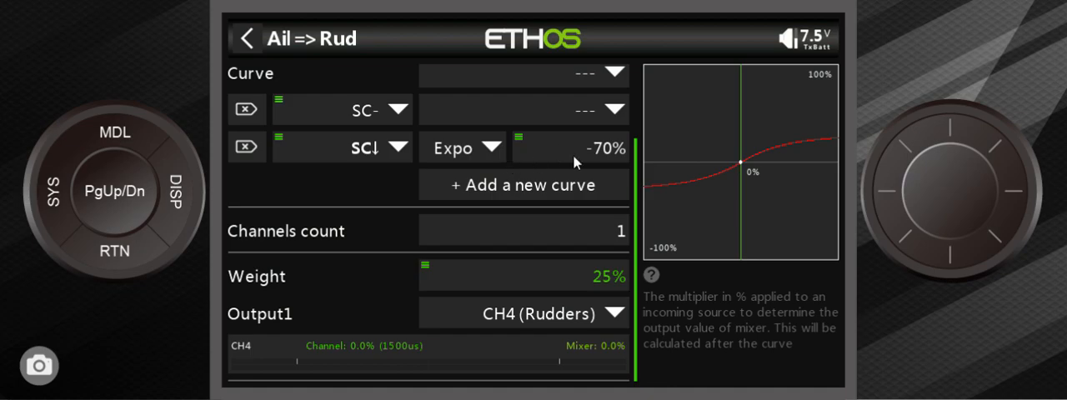
mouse_move(603, 159)
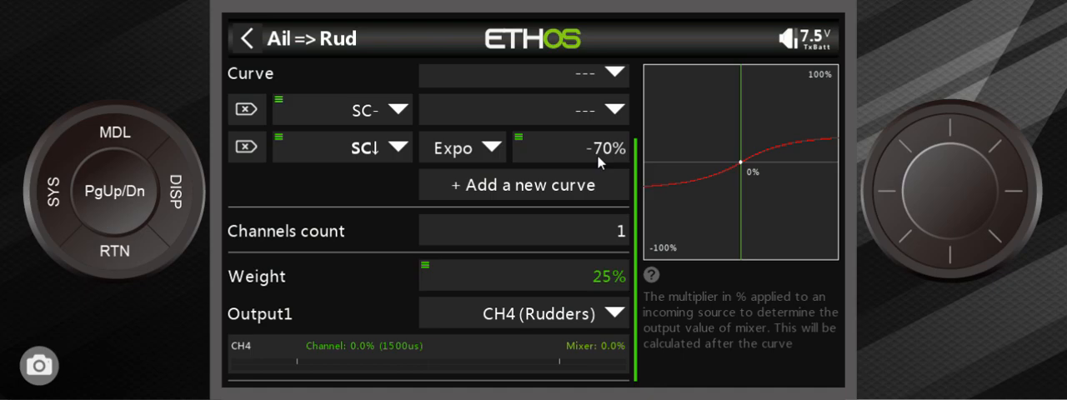
mouse_move(519, 146)
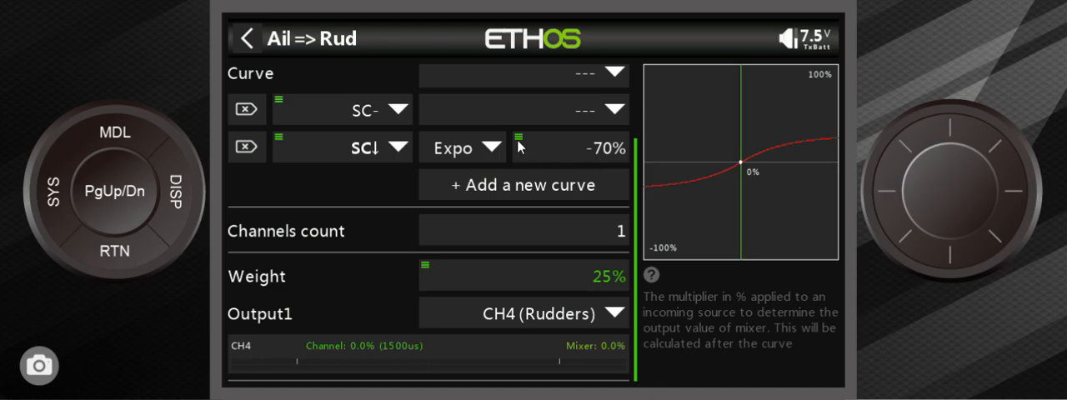
- Replace the fixed -70% SC-down Expo value with the analog source Pot2
click(571, 148)
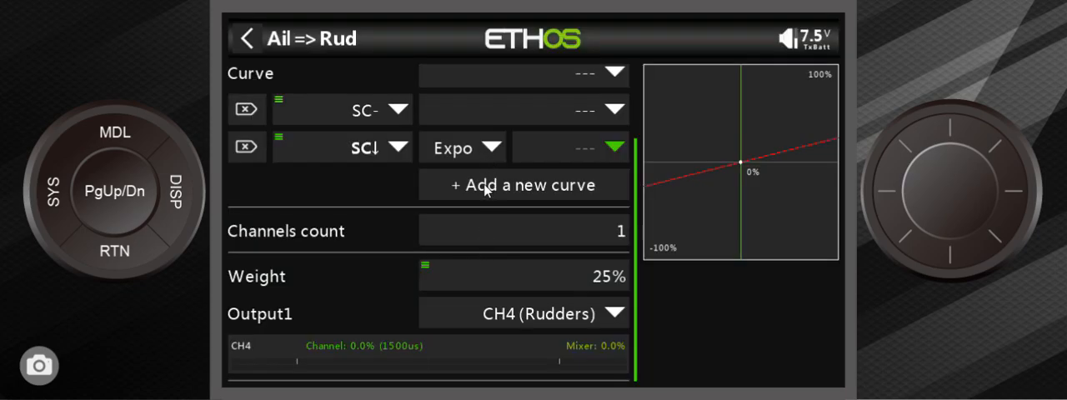
mouse_move(574, 158)
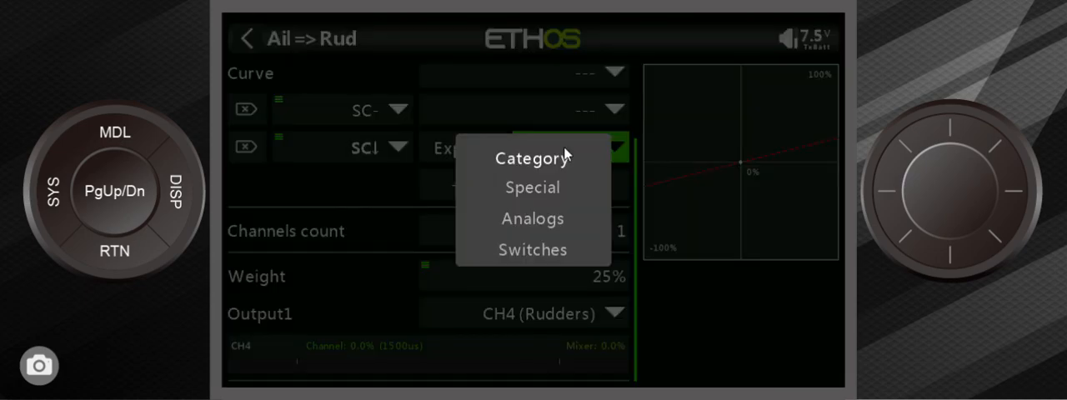
click(532, 159)
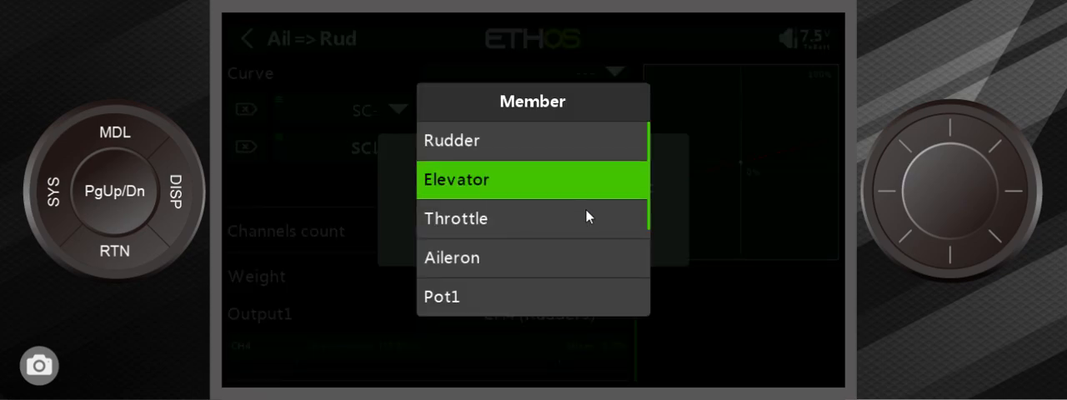
scroll(down, 3)
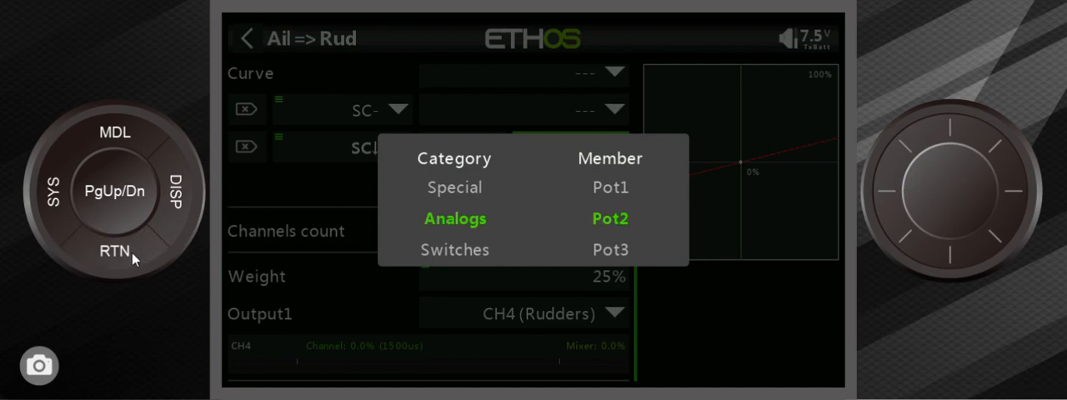
click(611, 218)
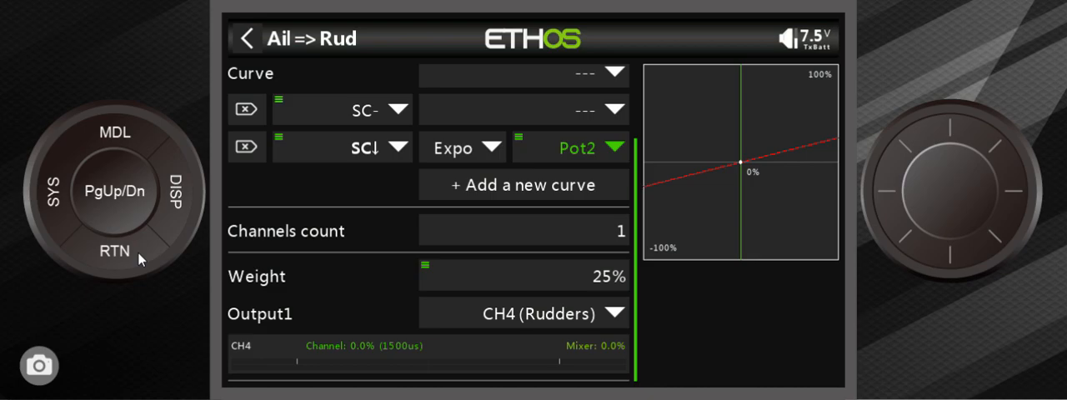
mouse_move(463, 232)
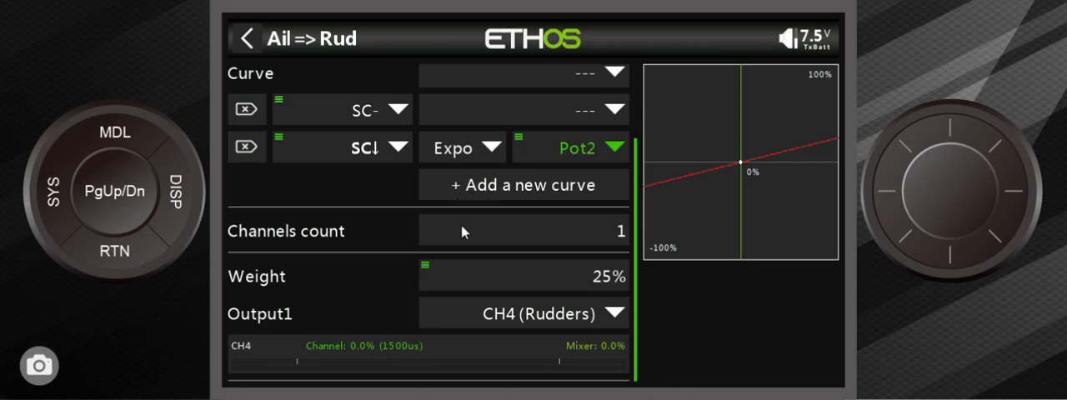
mouse_move(710, 294)
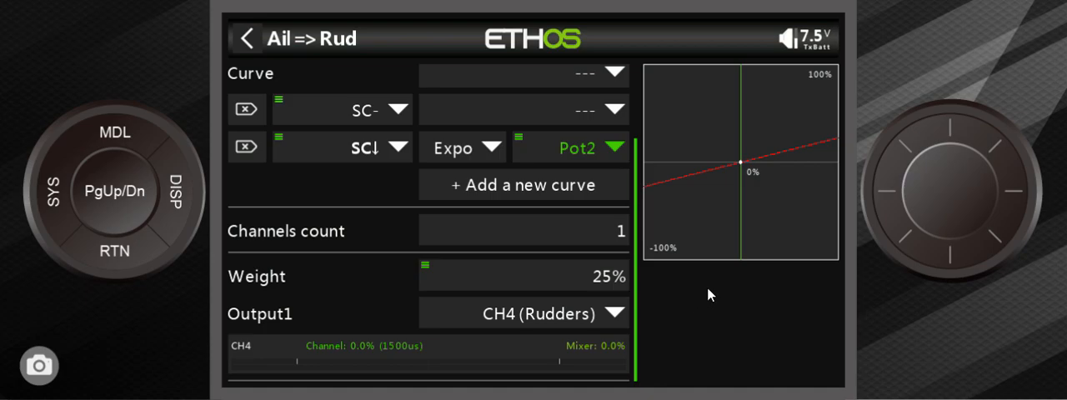
mouse_move(719, 286)
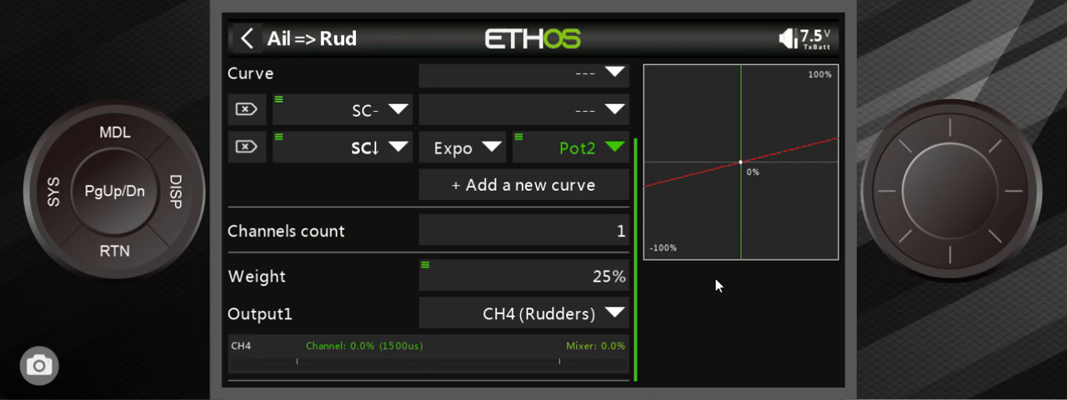
mouse_move(861, 211)
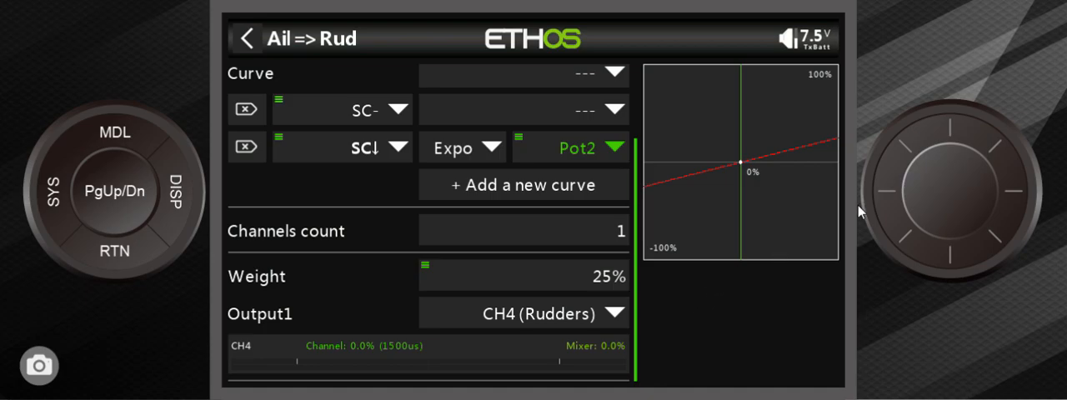